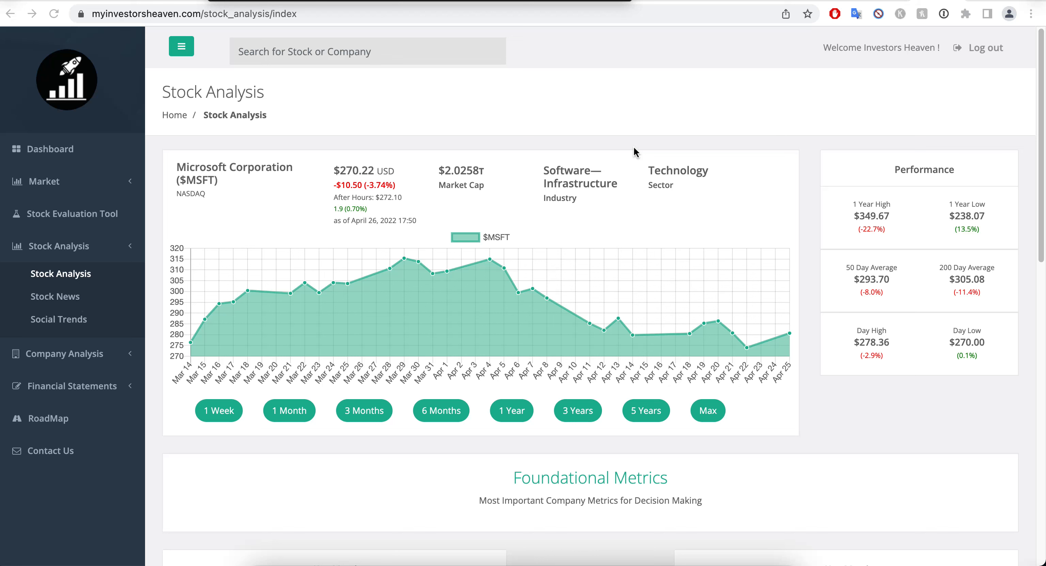
pyautogui.moveTo(828, 250)
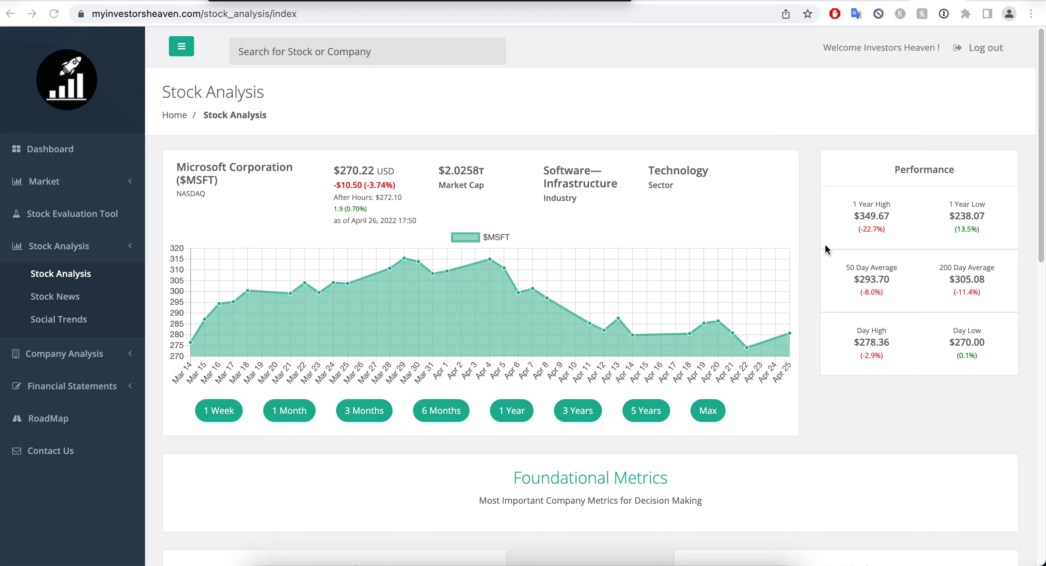
pyautogui.moveTo(822, 238)
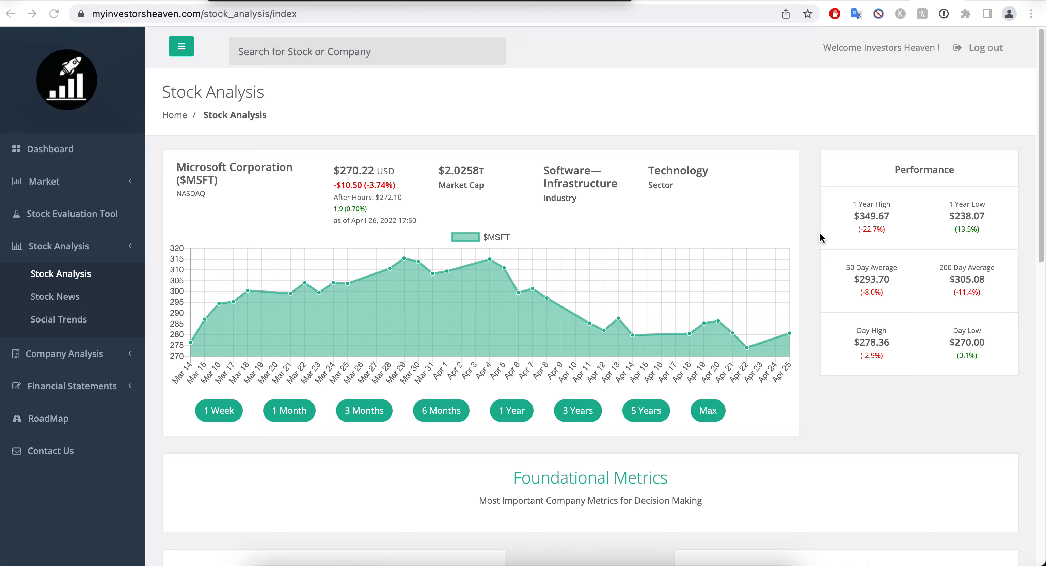
pyautogui.moveTo(809, 247)
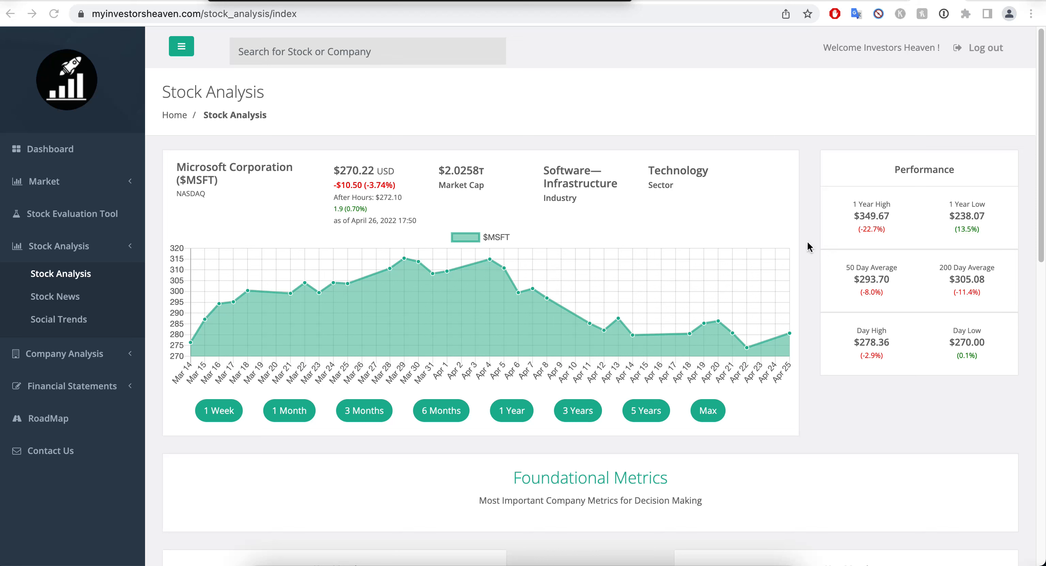
pyautogui.moveTo(818, 225)
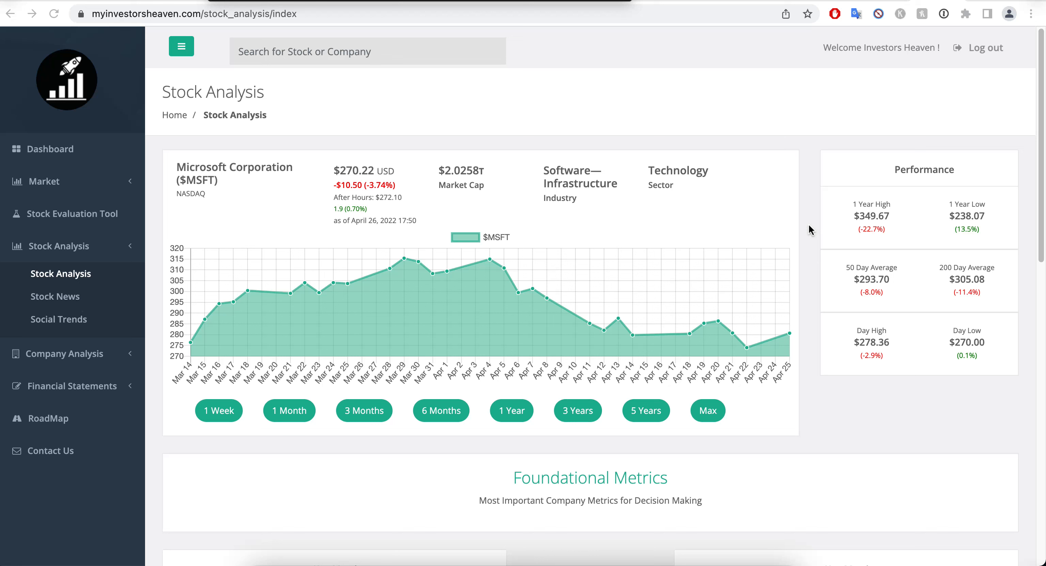
pyautogui.moveTo(702, 206)
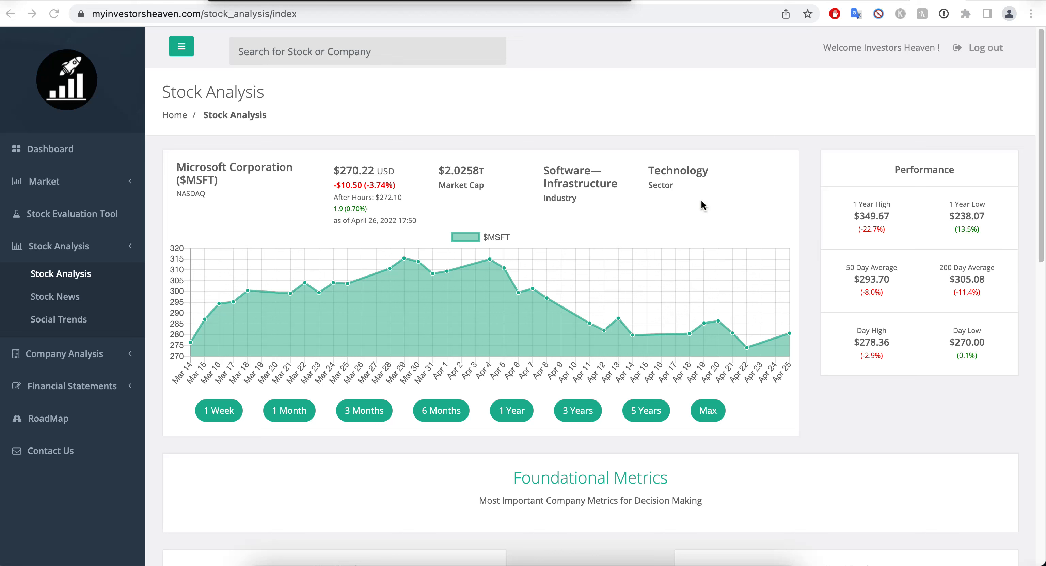
pyautogui.moveTo(679, 175)
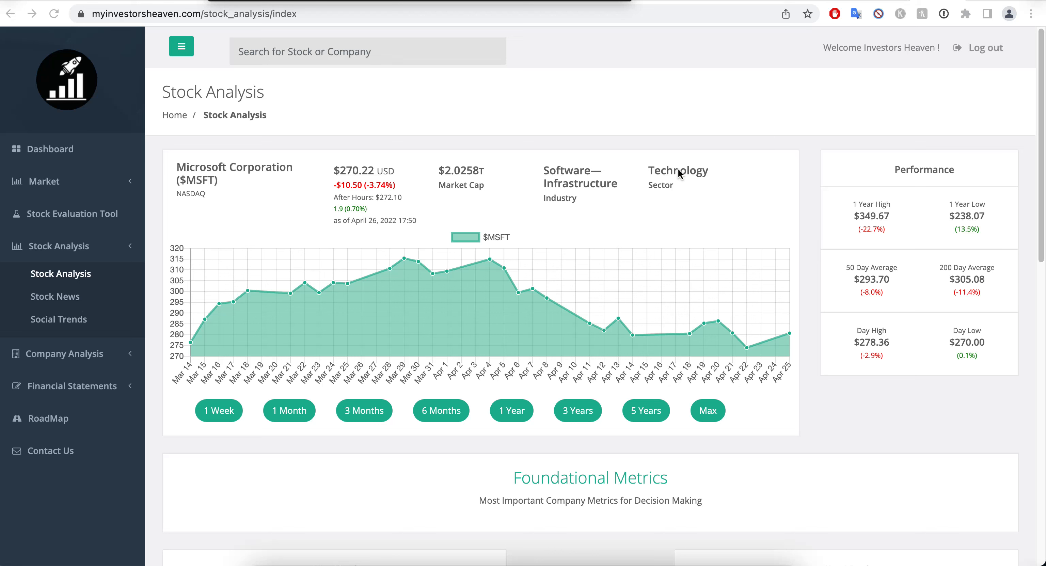
pyautogui.moveTo(57, 304)
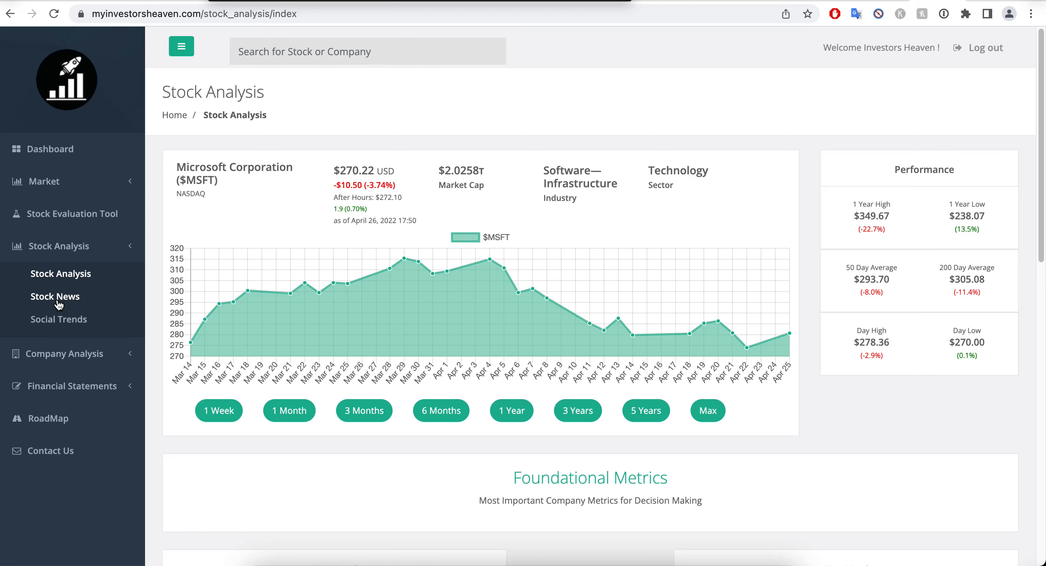
# Show the Stock News feed for Microsoft Corporation
pyautogui.click(55, 296)
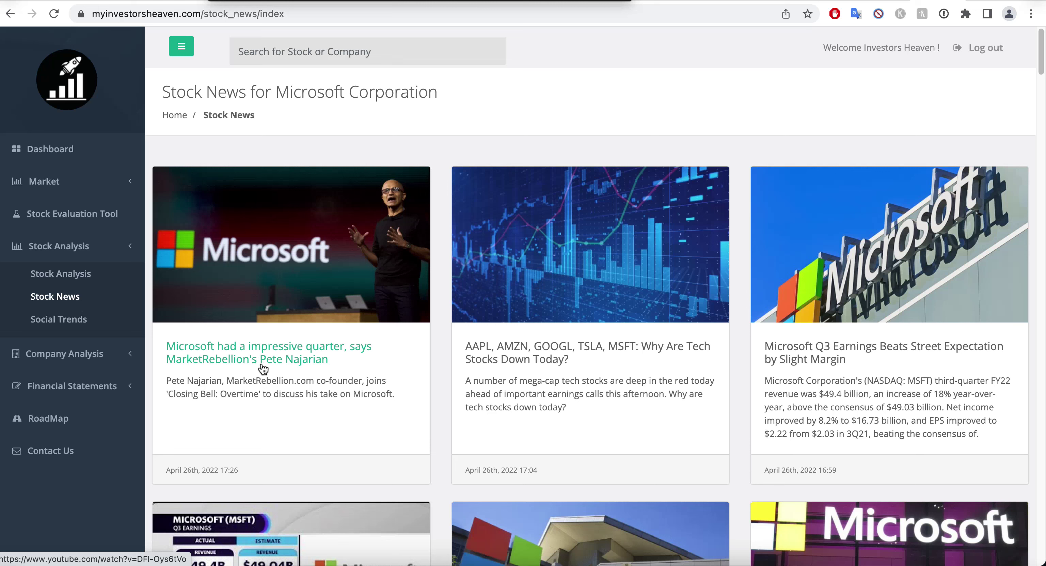
pyautogui.moveTo(320, 369)
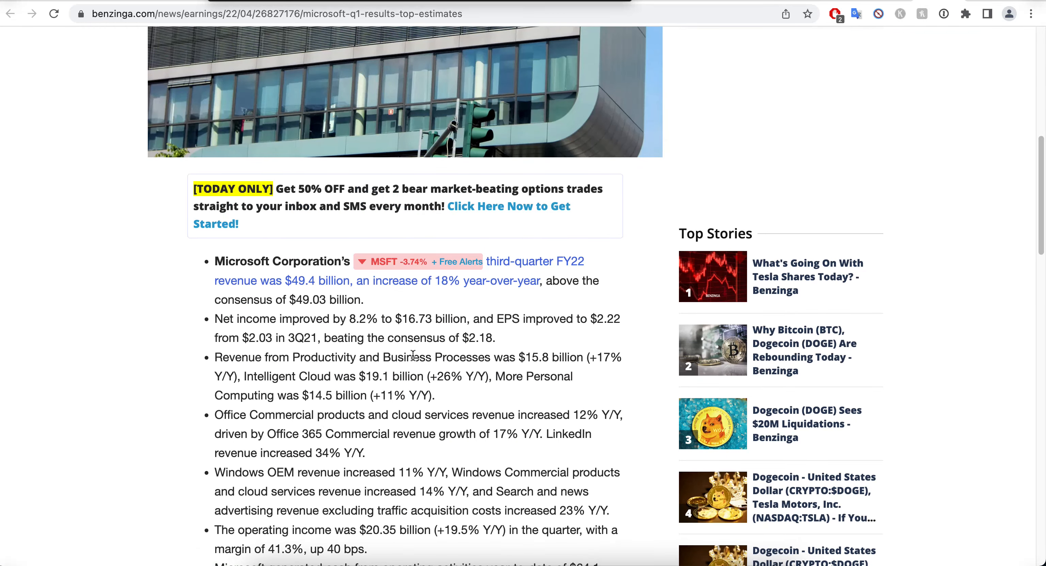
pyautogui.moveTo(558, 277)
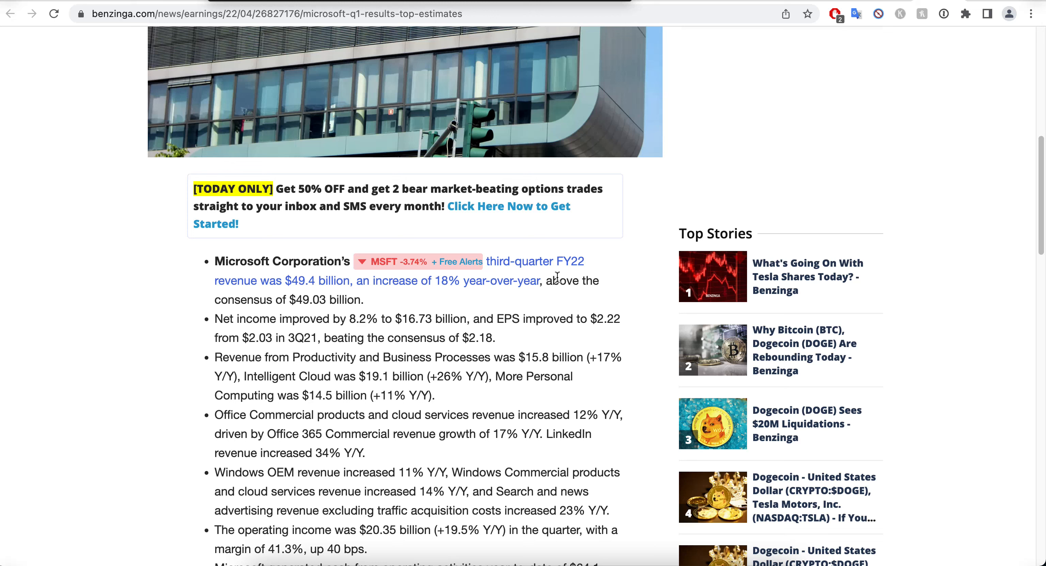
pyautogui.moveTo(542, 296)
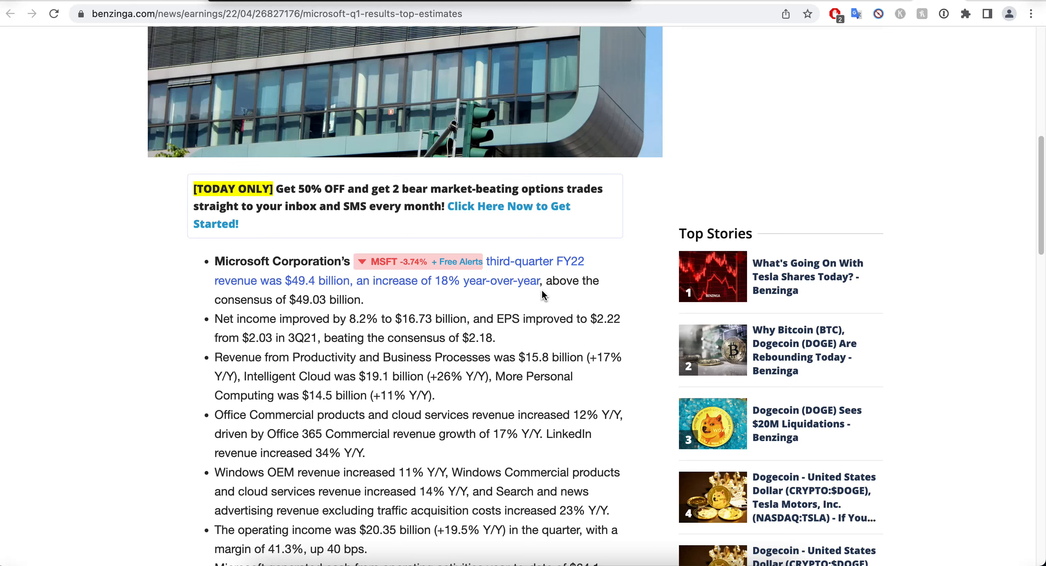
pyautogui.moveTo(304, 297)
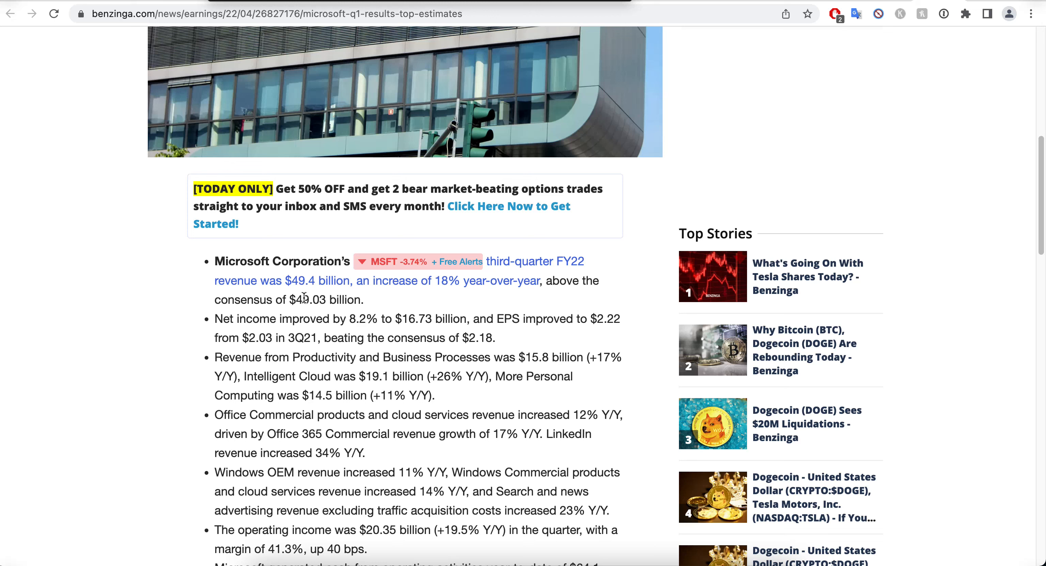
# Highlight the $49.03 billion revenue consensus figure in the Benzinga article
pyautogui.doubleClick(309, 299)
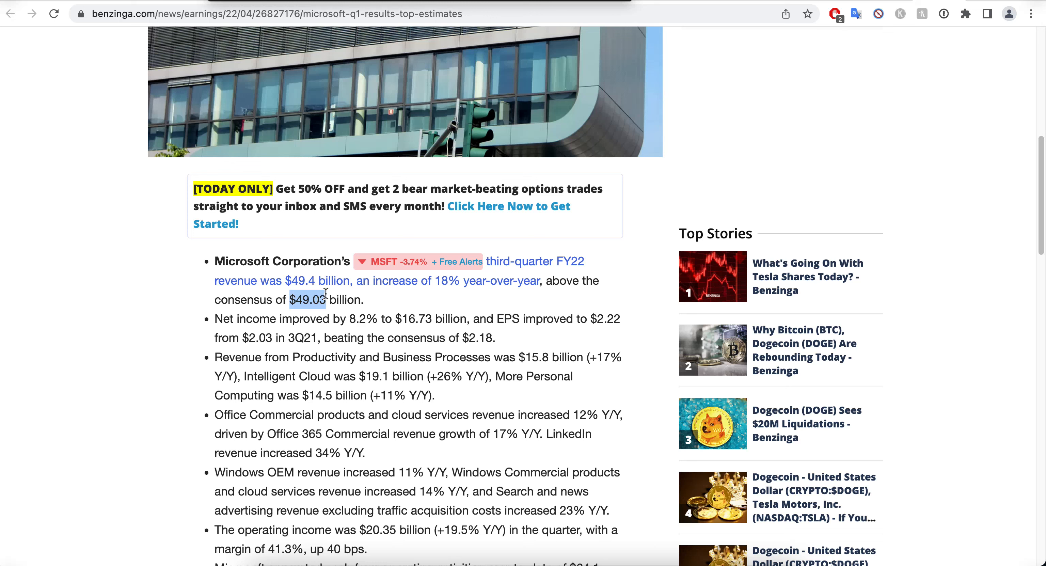
pyautogui.moveTo(465, 306)
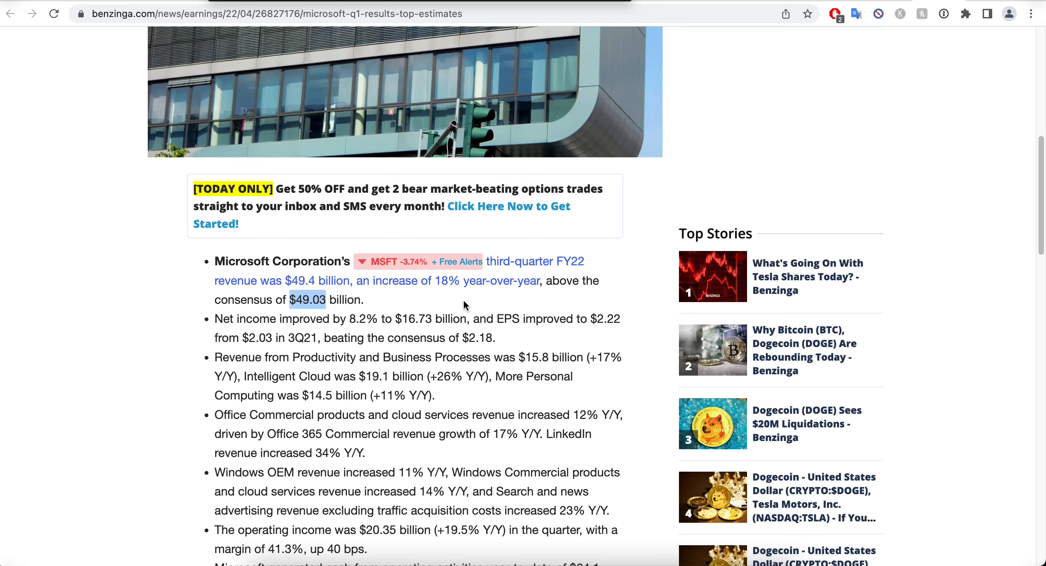
pyautogui.moveTo(475, 282)
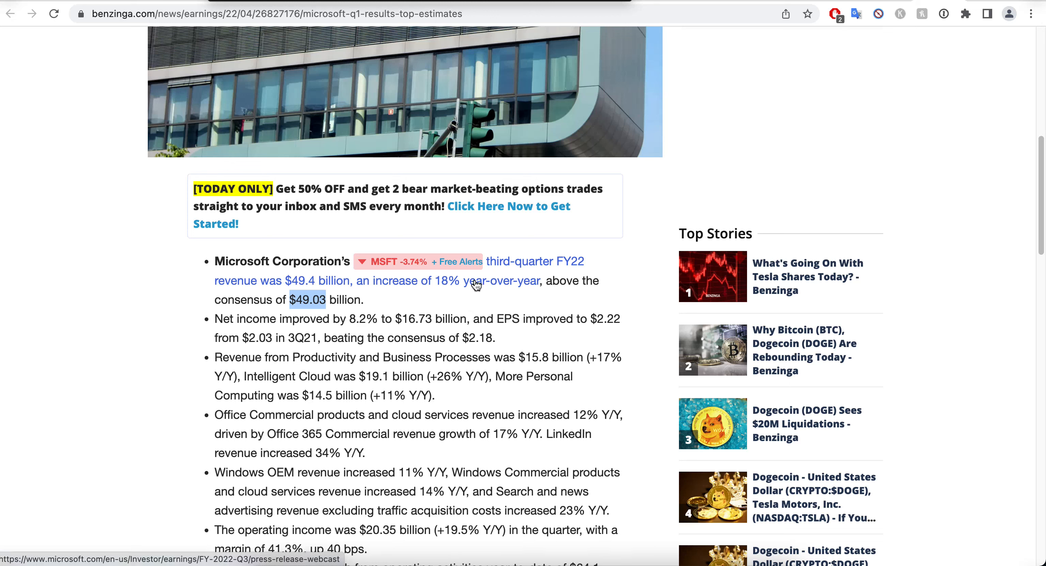
pyautogui.moveTo(496, 307)
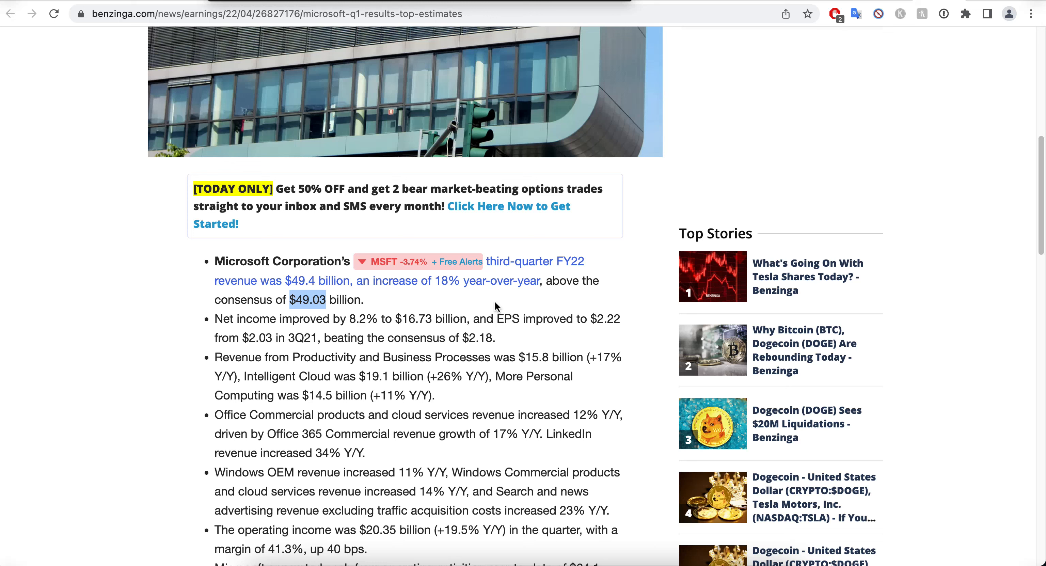
pyautogui.moveTo(276, 312)
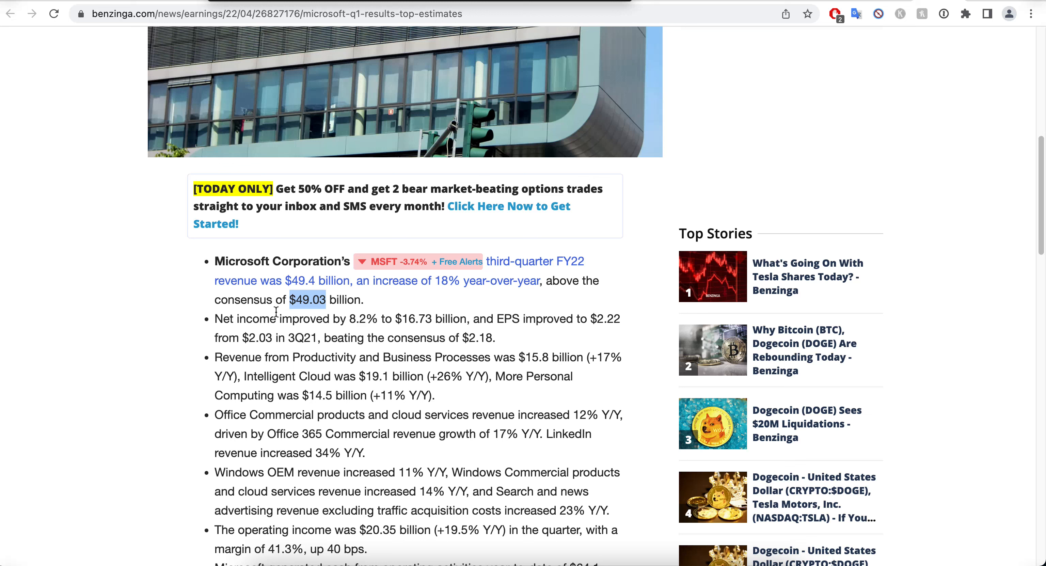
pyautogui.moveTo(375, 322)
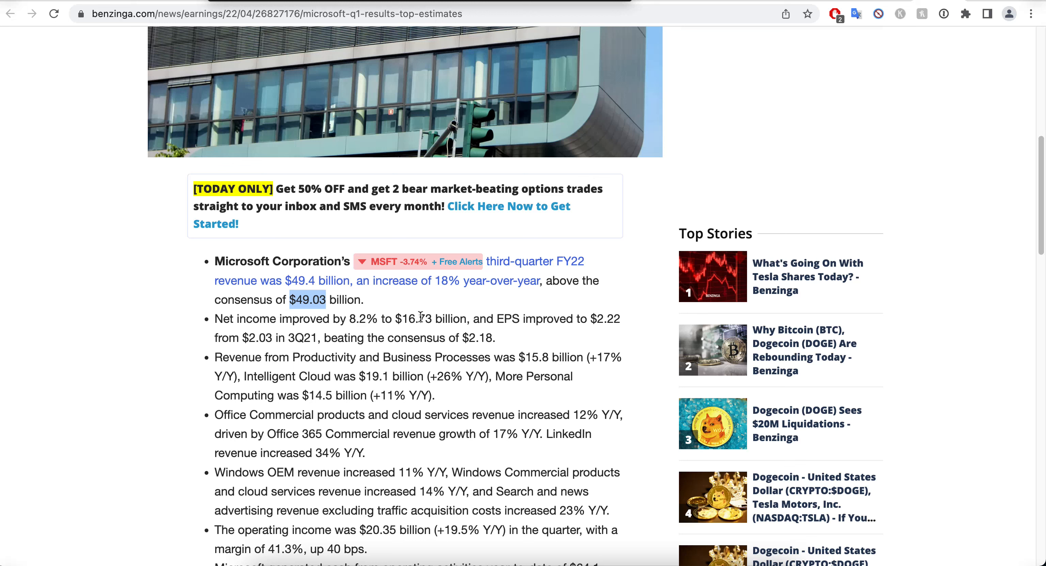
pyautogui.moveTo(594, 319)
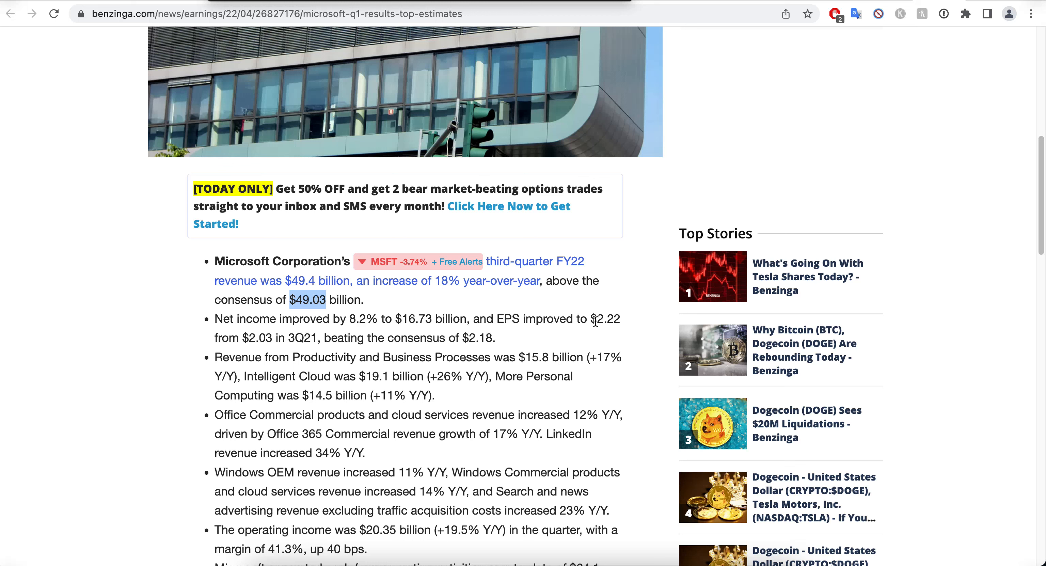
pyautogui.moveTo(279, 350)
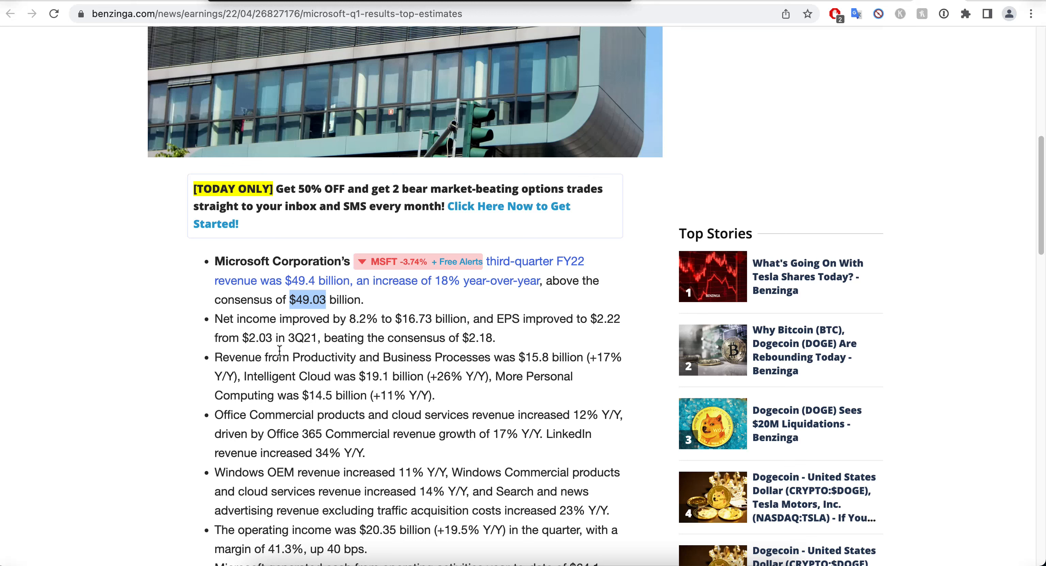
pyautogui.moveTo(410, 311)
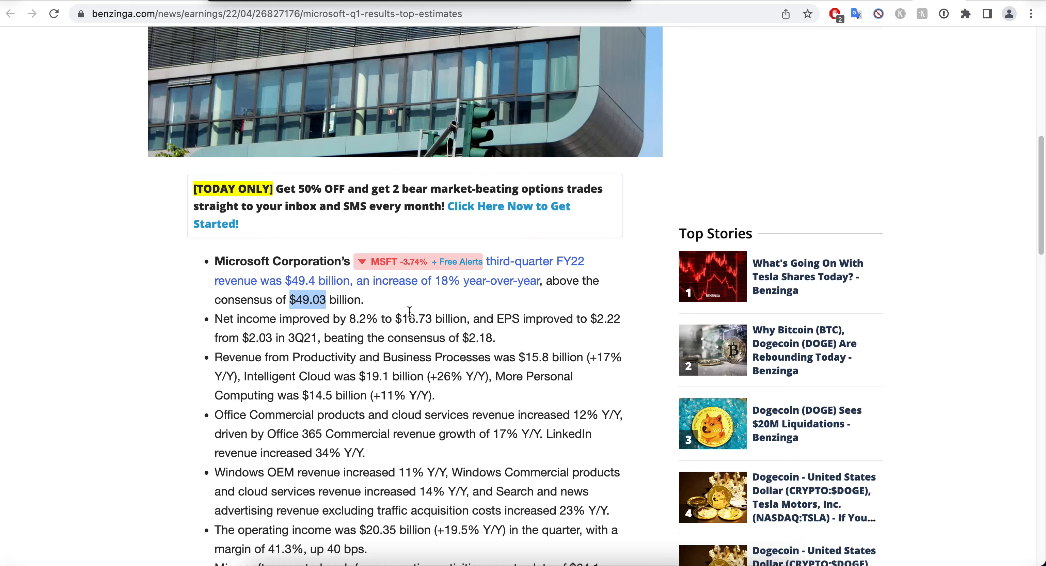
pyautogui.moveTo(423, 338)
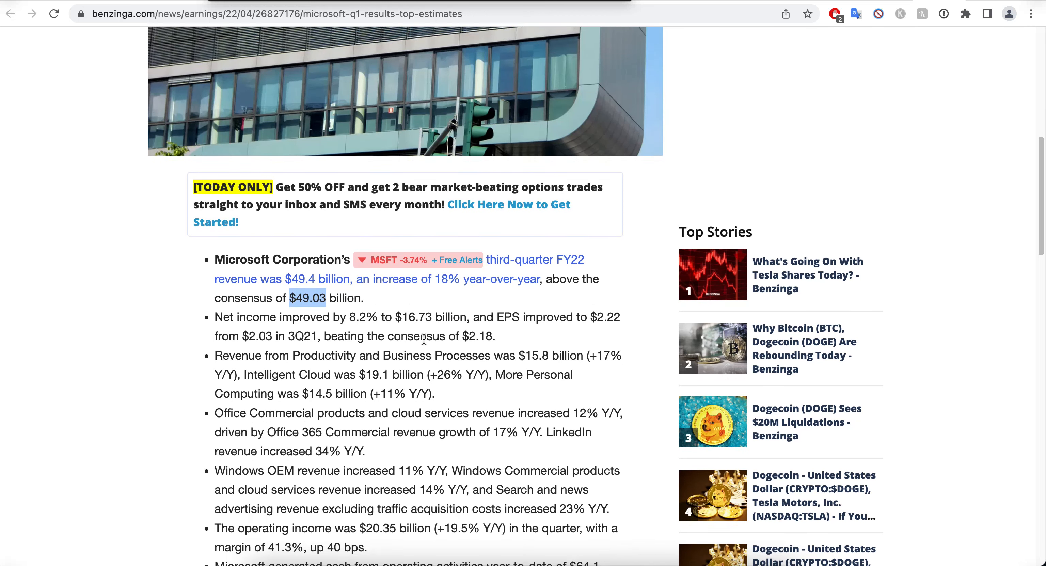
# Read down the article bullets and highlight 'increased' in the Windows bullet
pyautogui.scroll(-3)
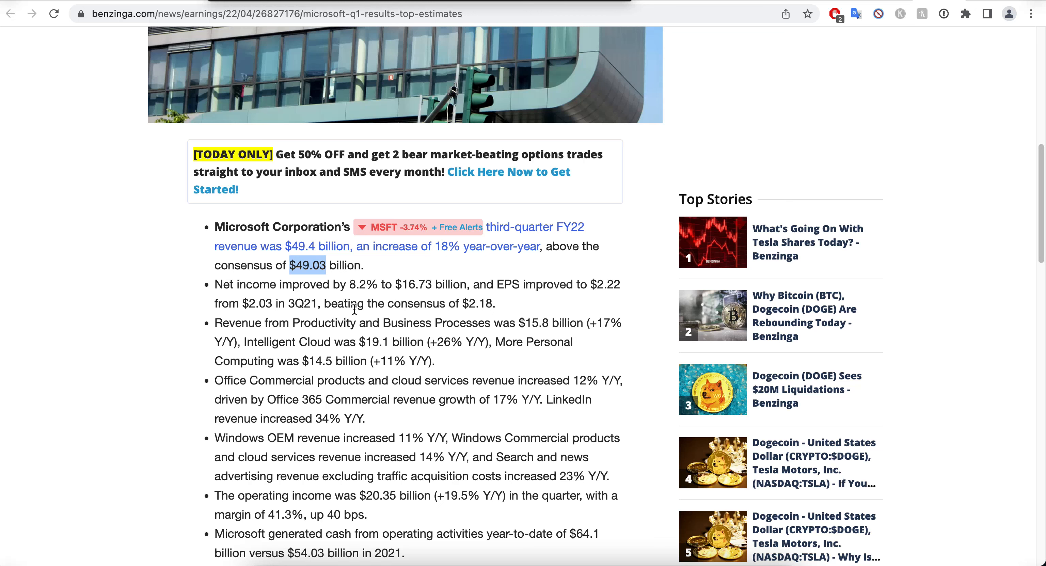
pyautogui.scroll(-3)
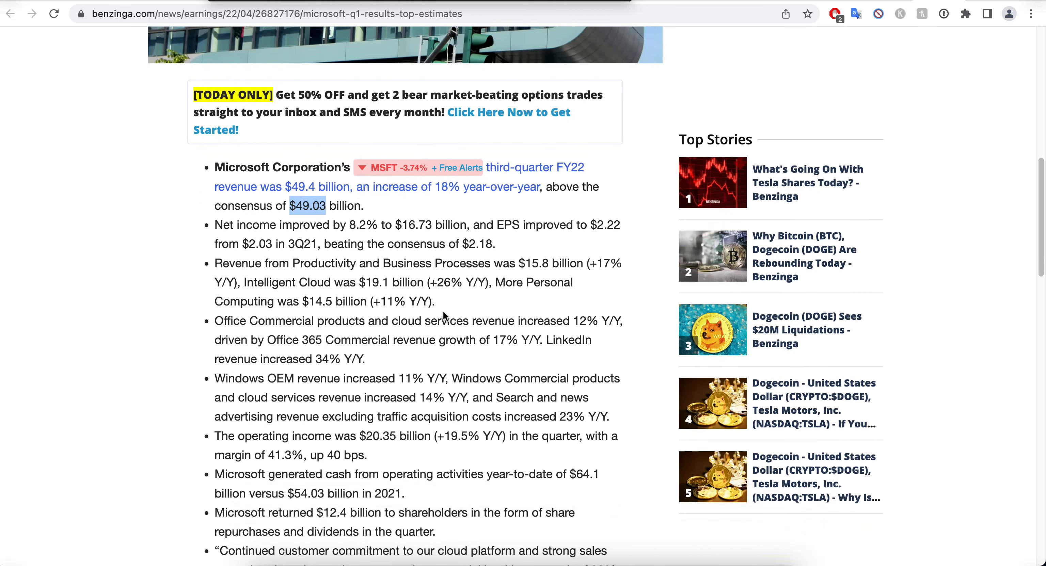
pyautogui.moveTo(307, 390)
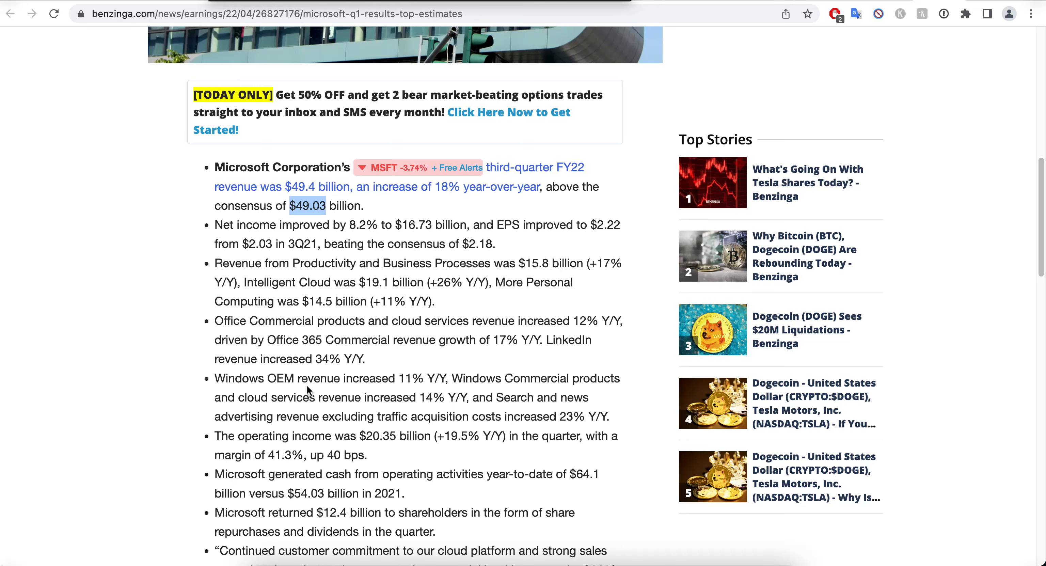
pyautogui.scroll(-3)
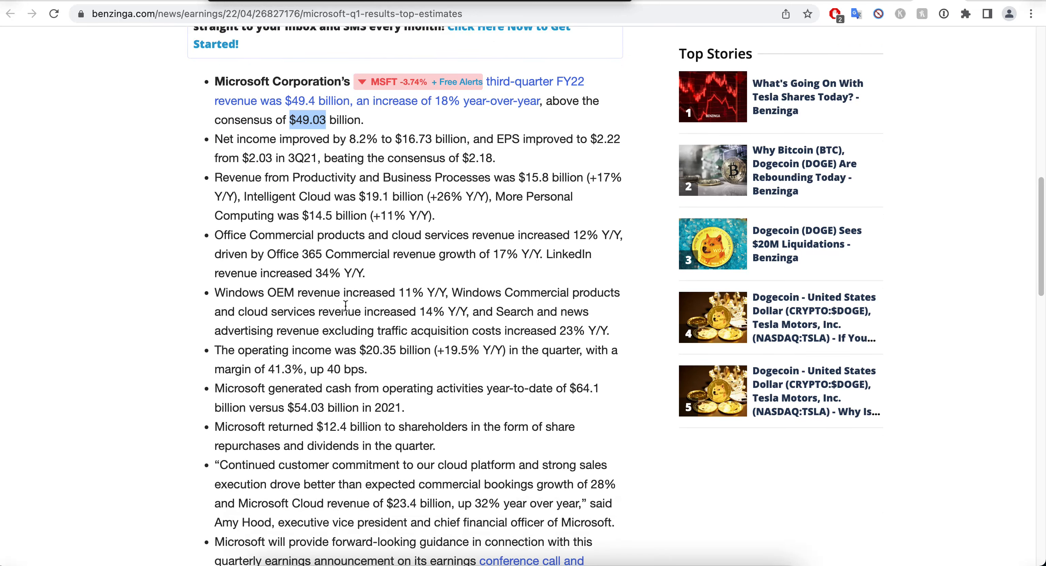
pyautogui.doubleClick(390, 312)
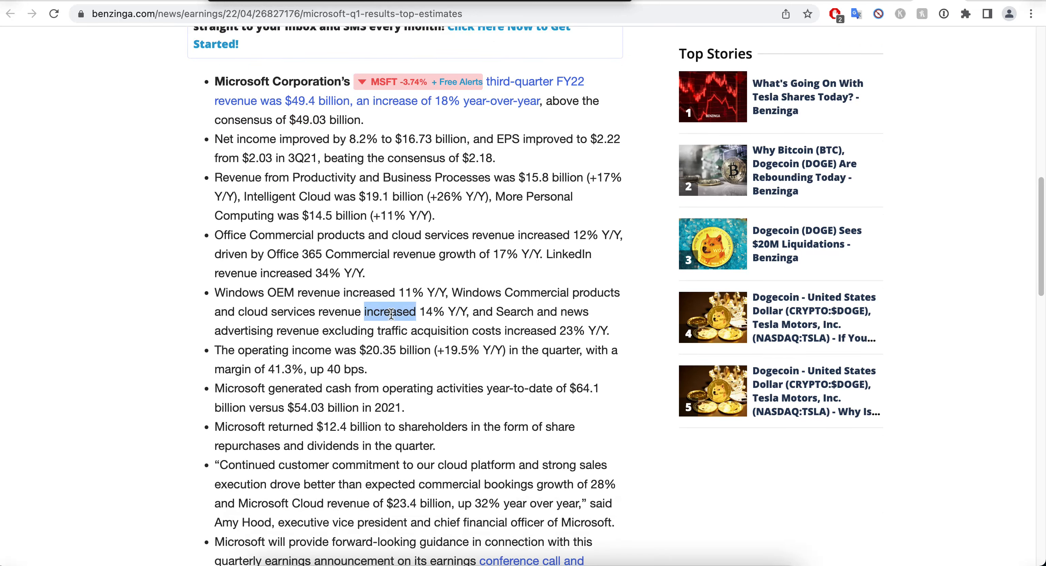
pyautogui.scroll(-3)
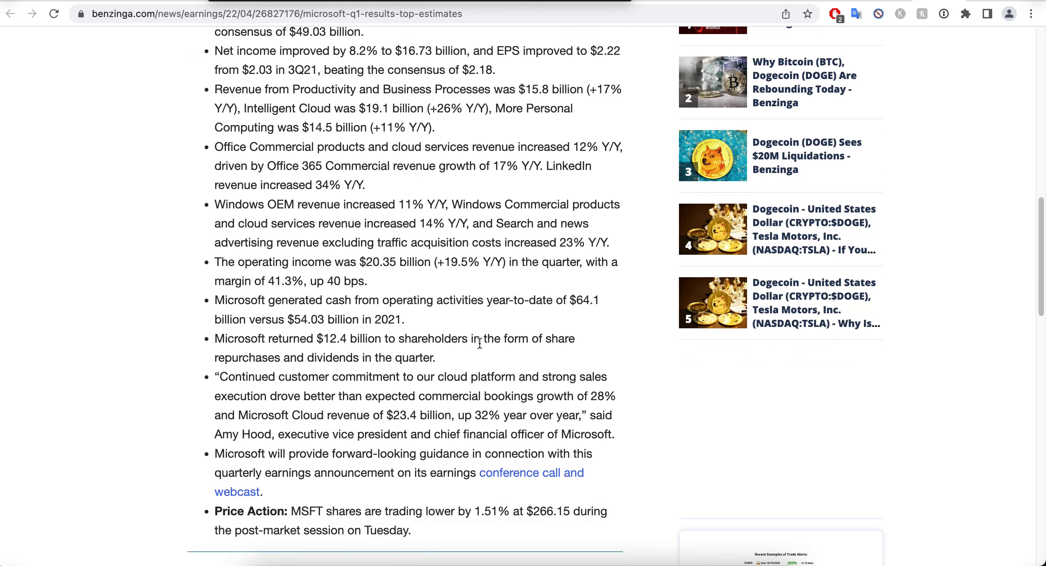
pyautogui.moveTo(223, 357)
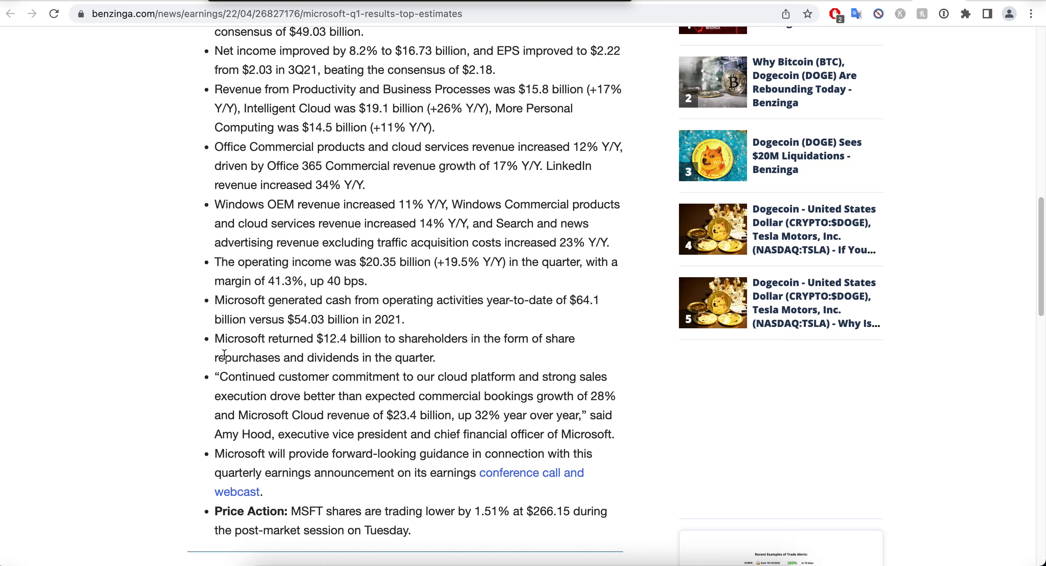
# Highlight the repurchases and dividends phrase, then the word 'repurchases' twice
pyautogui.moveTo(222, 357); pyautogui.dragTo(435, 356)
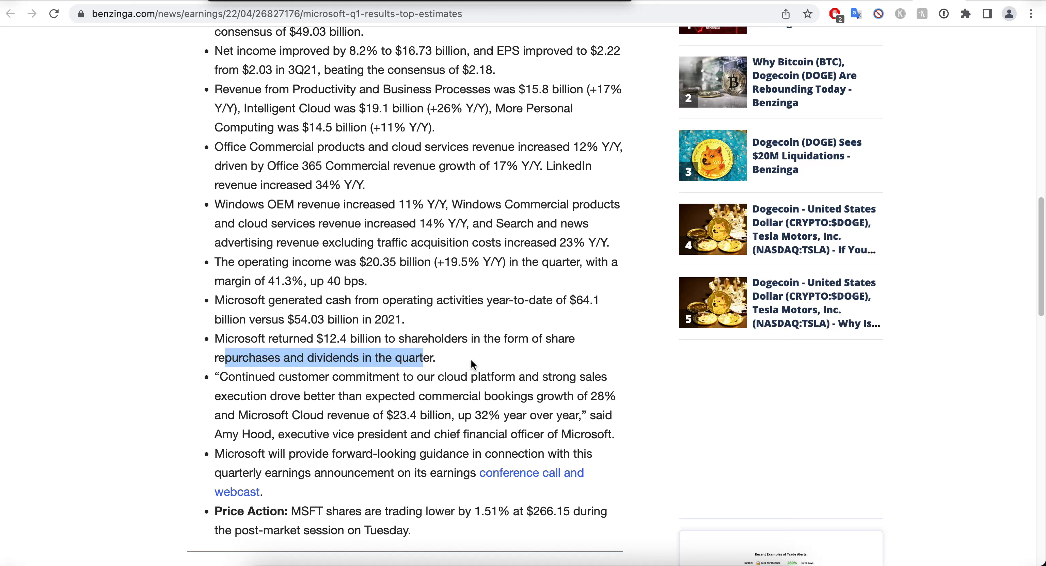
pyautogui.click(261, 341)
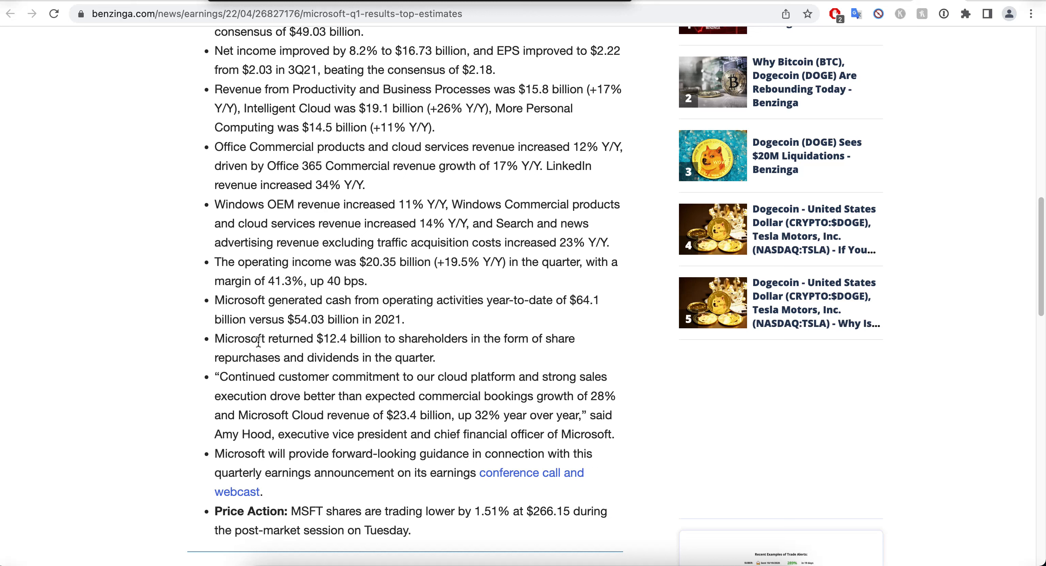
pyautogui.doubleClick(247, 357)
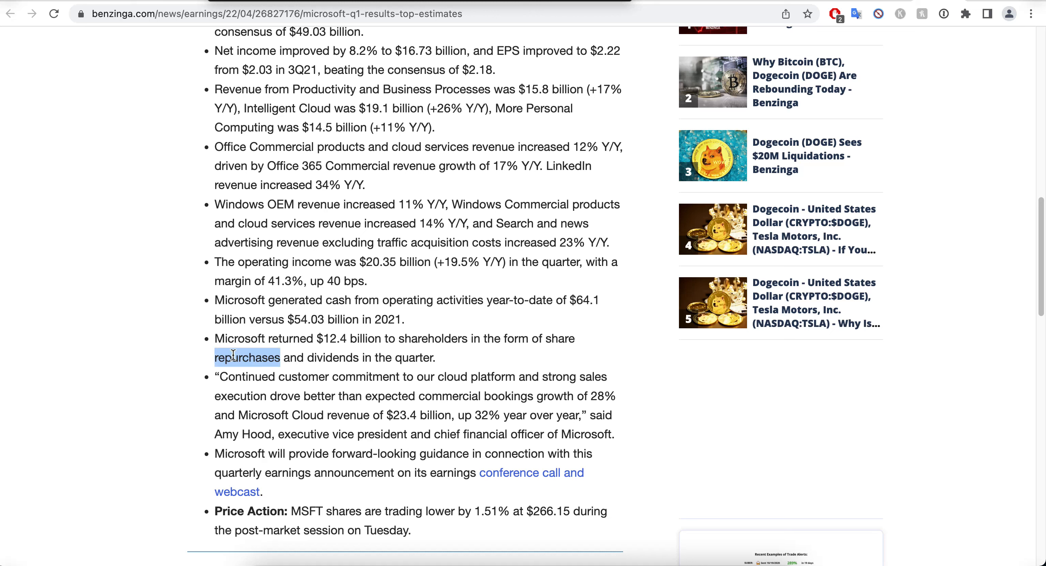
pyautogui.moveTo(302, 356)
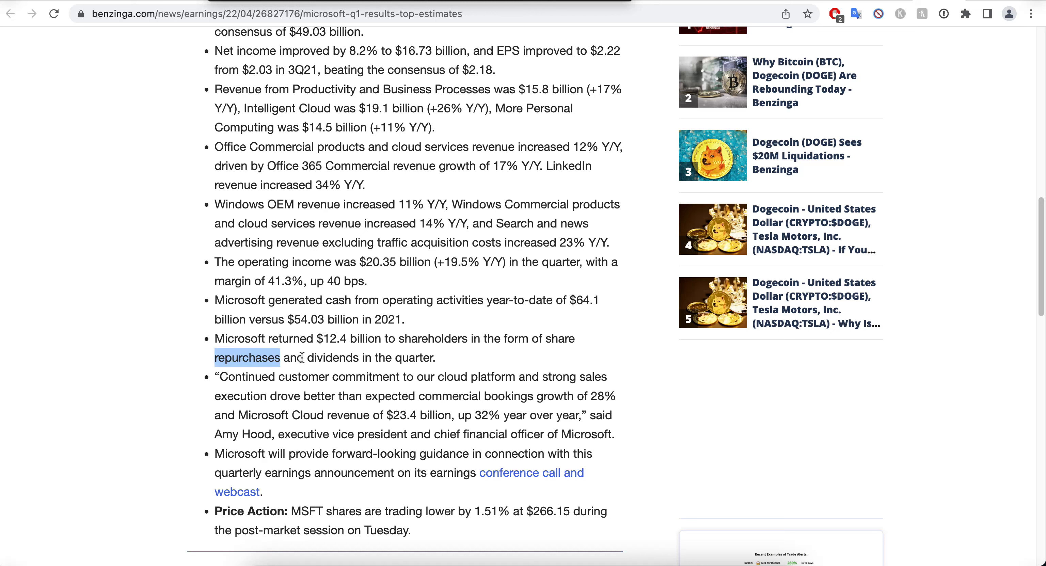
pyautogui.click(254, 357)
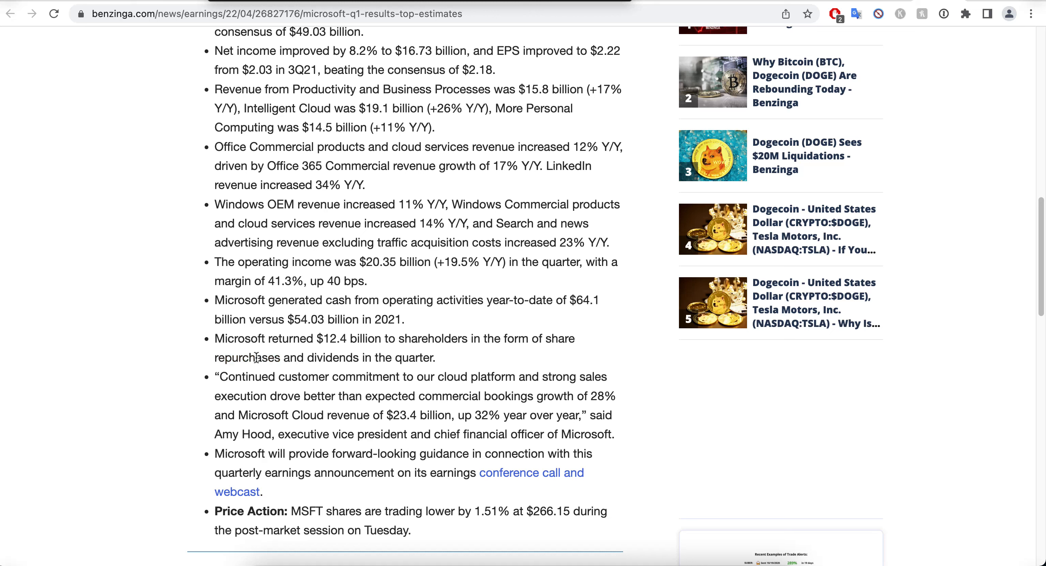
pyautogui.doubleClick(246, 357)
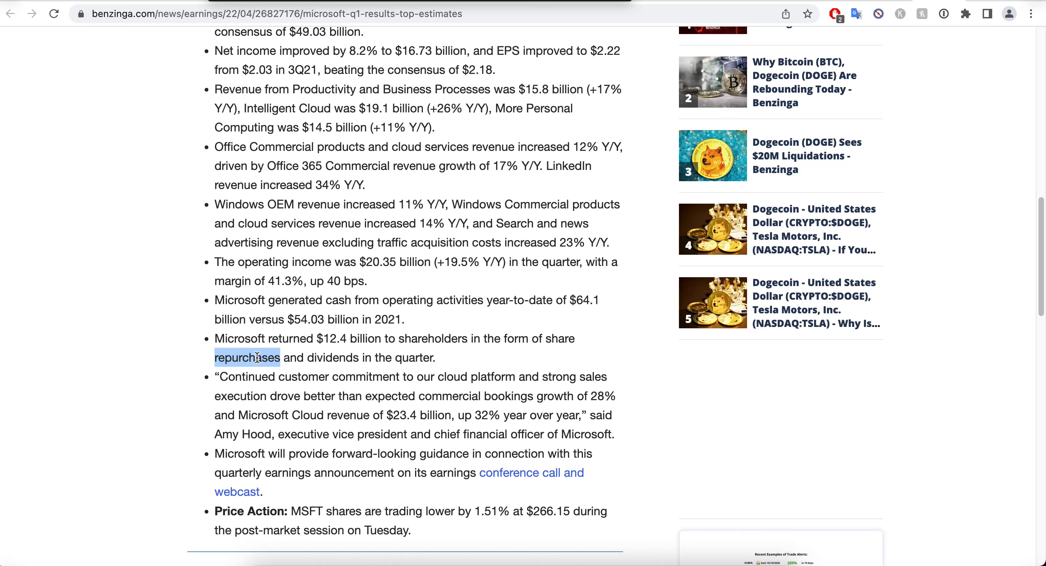
# Scroll back through the article to its top before returning to Stock News
pyautogui.scroll(3)
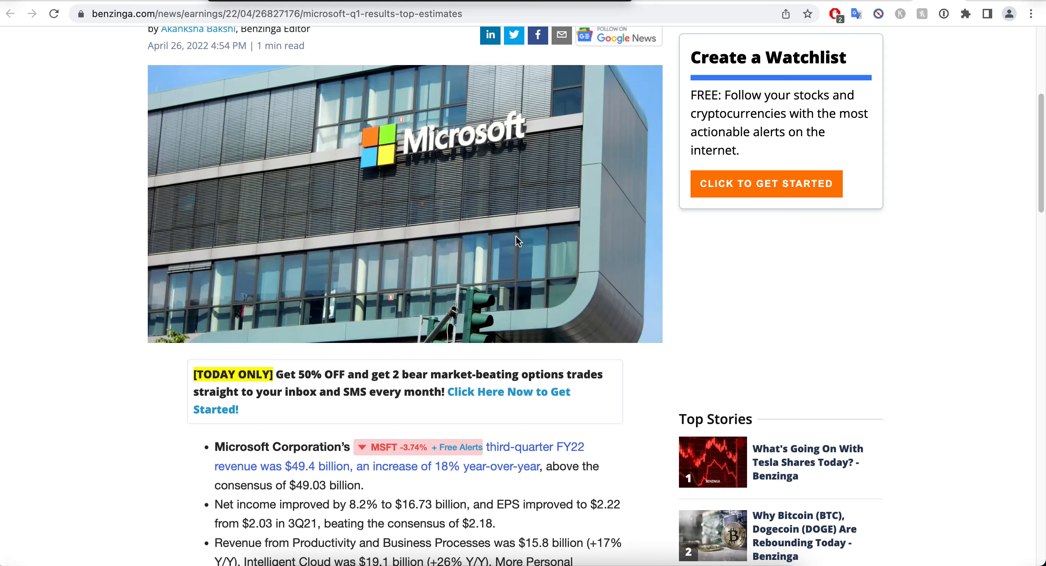
pyautogui.scroll(-3)
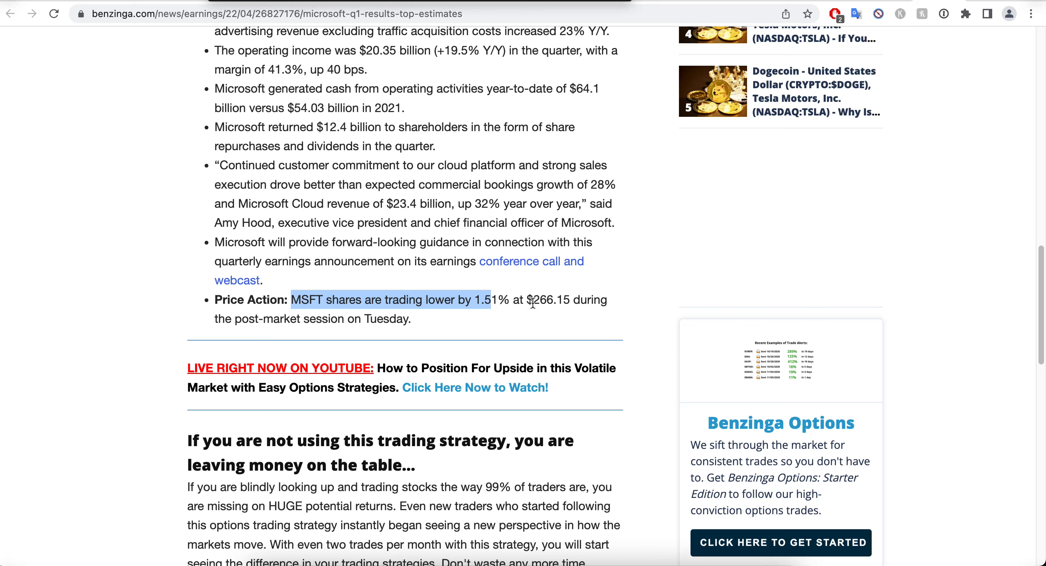
pyautogui.scroll(3)
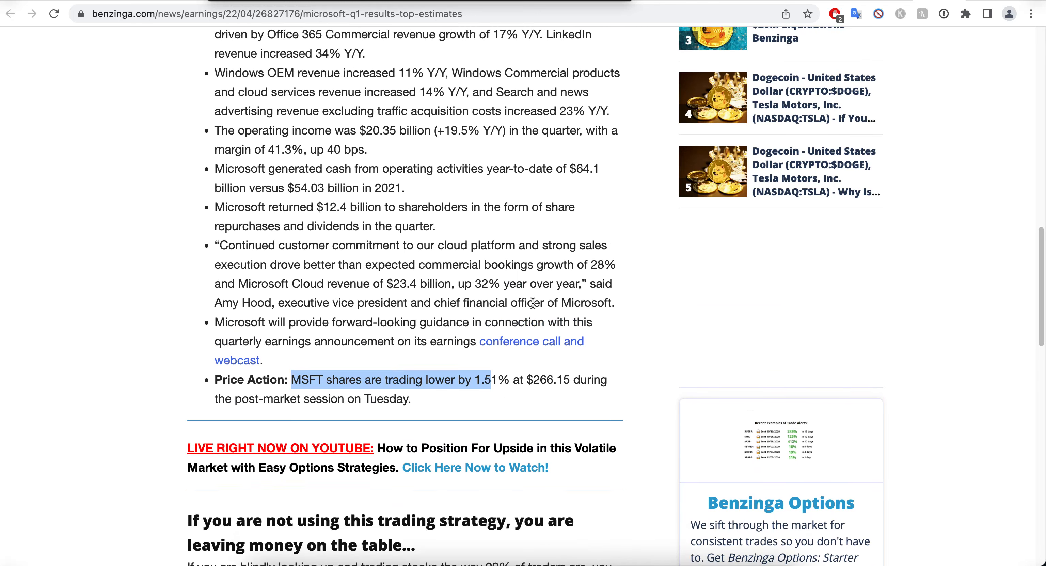
pyautogui.scroll(3)
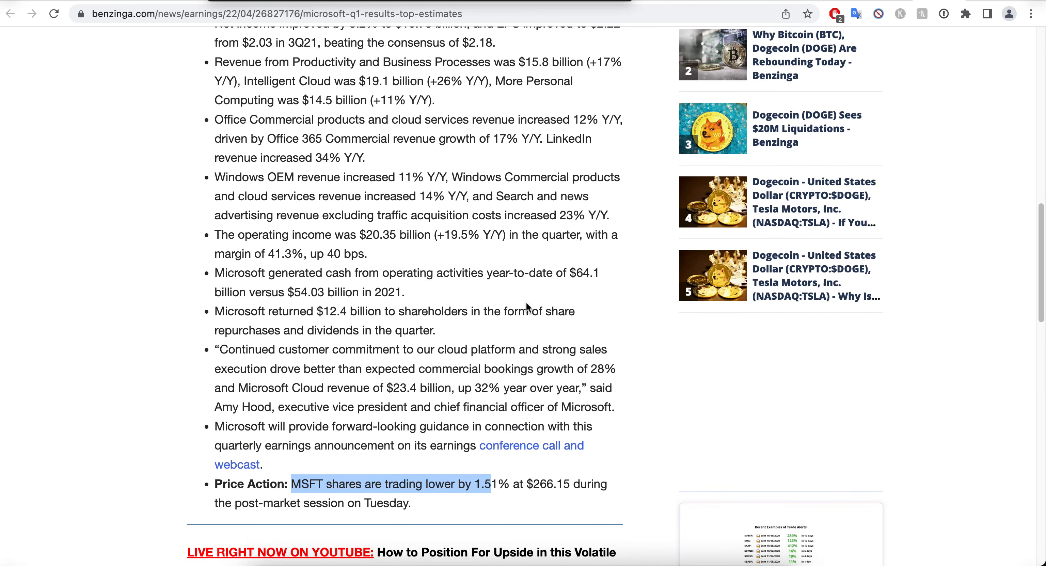
pyautogui.moveTo(537, 306)
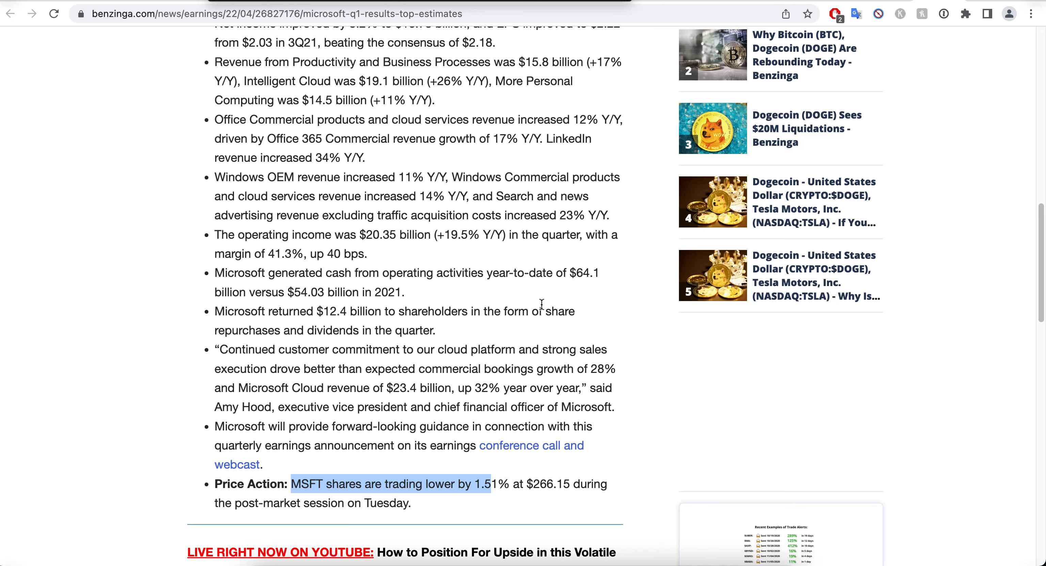
pyautogui.scroll(3)
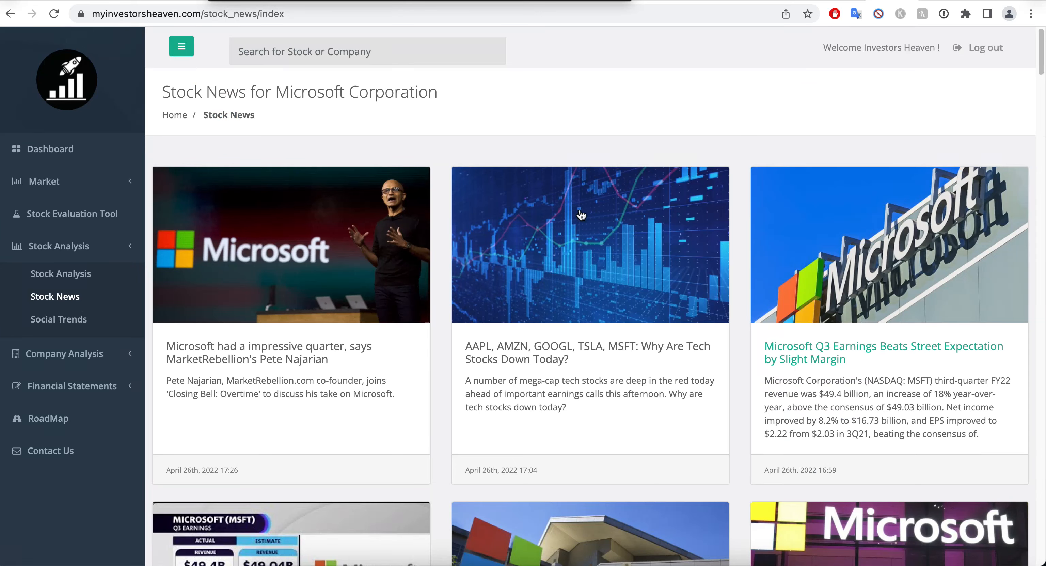
# Load Microsoft's Stock Analysis page from the sidebar entry
pyautogui.click(60, 274)
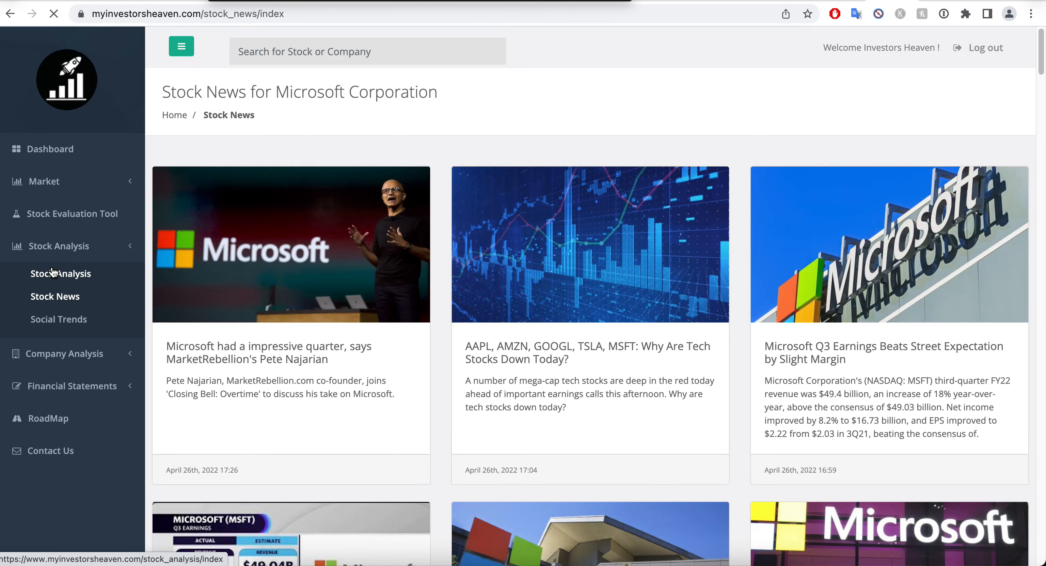
pyautogui.moveTo(83, 274)
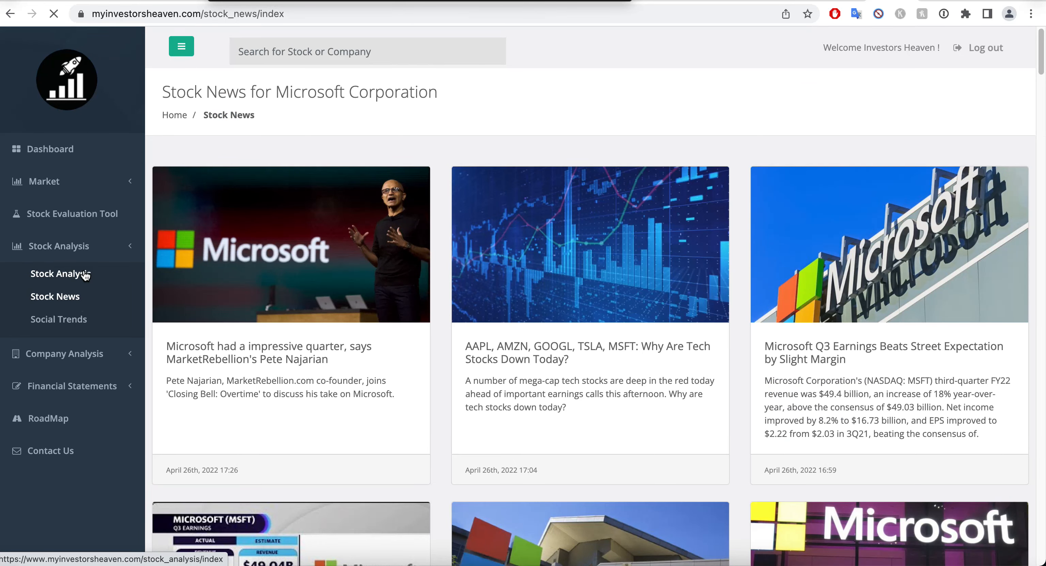
pyautogui.click(61, 274)
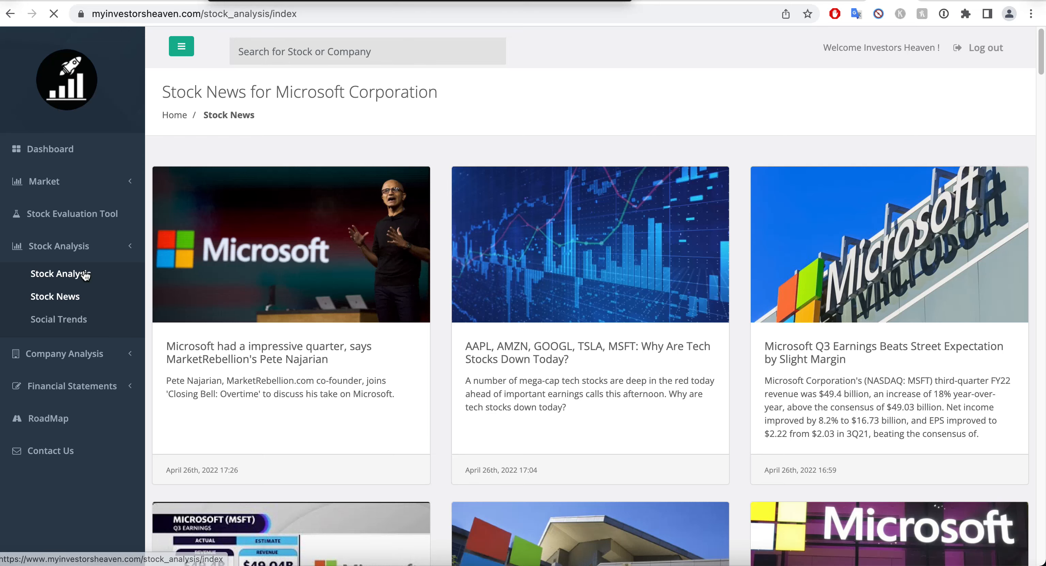
pyautogui.click(61, 273)
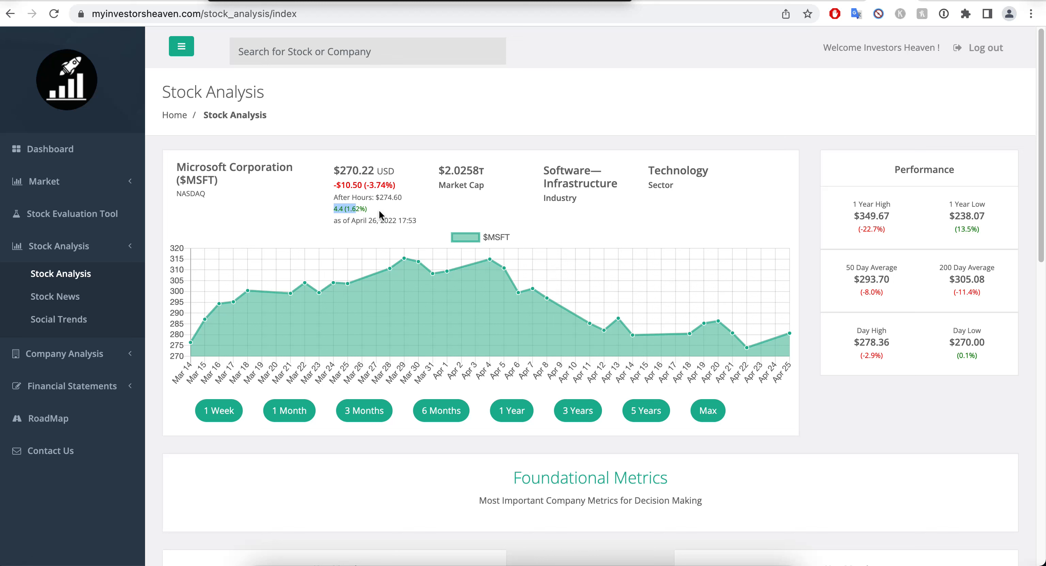
pyautogui.moveTo(378, 215)
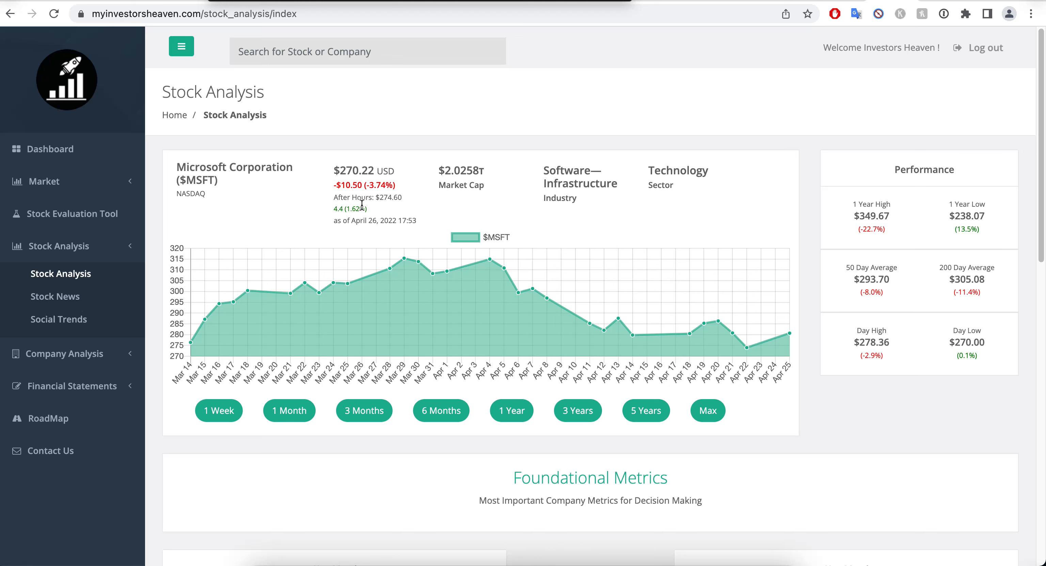
pyautogui.moveTo(382, 213)
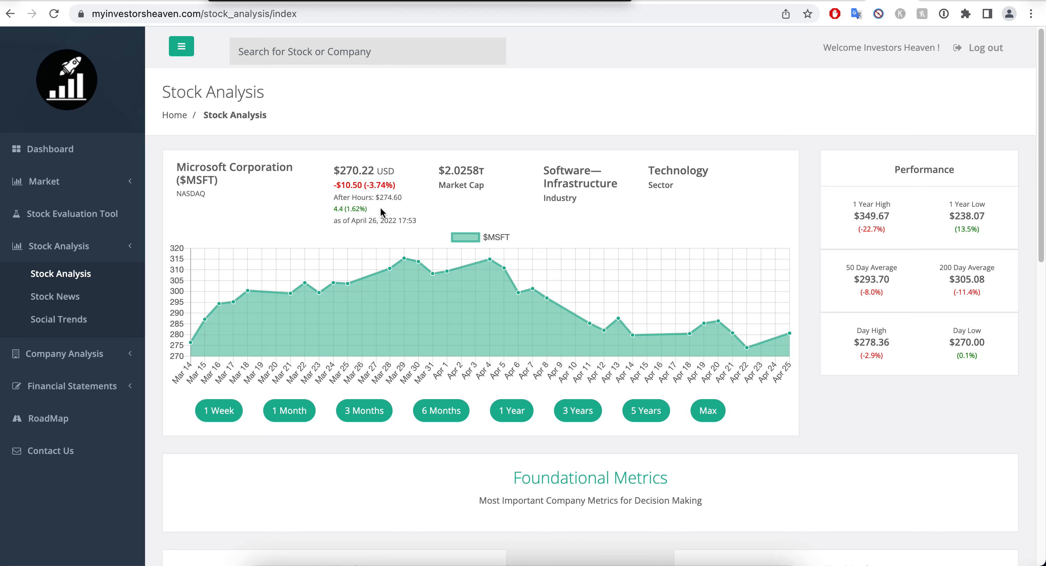
pyautogui.moveTo(325, 188)
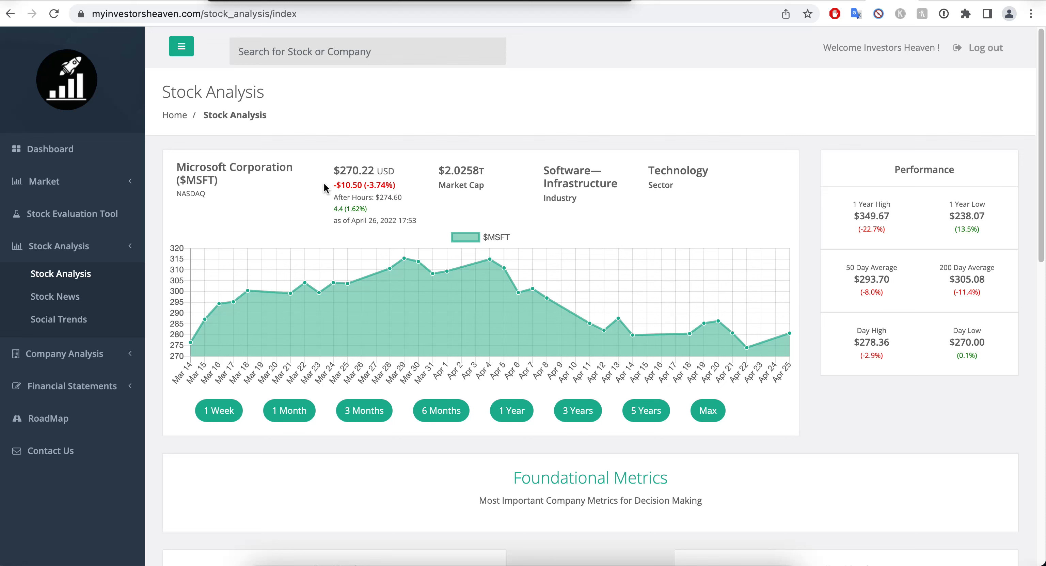
pyautogui.moveTo(352, 184)
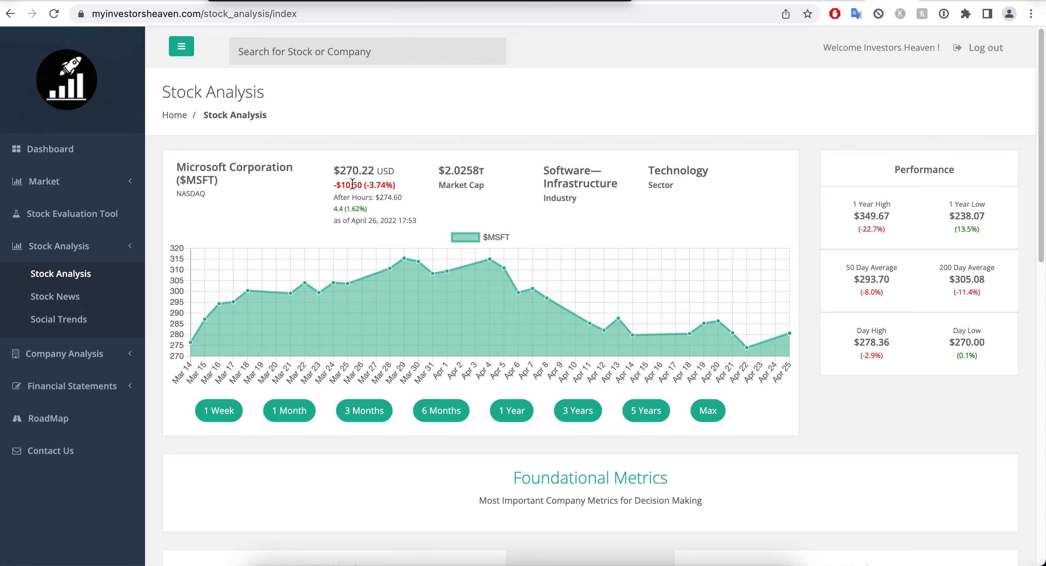
pyautogui.scroll(-3)
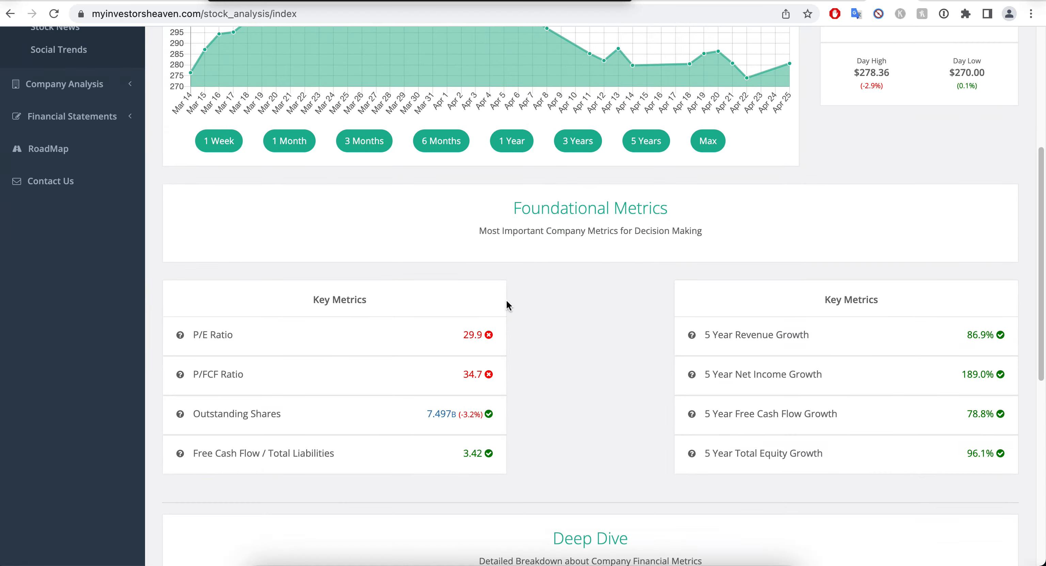
pyautogui.scroll(-3)
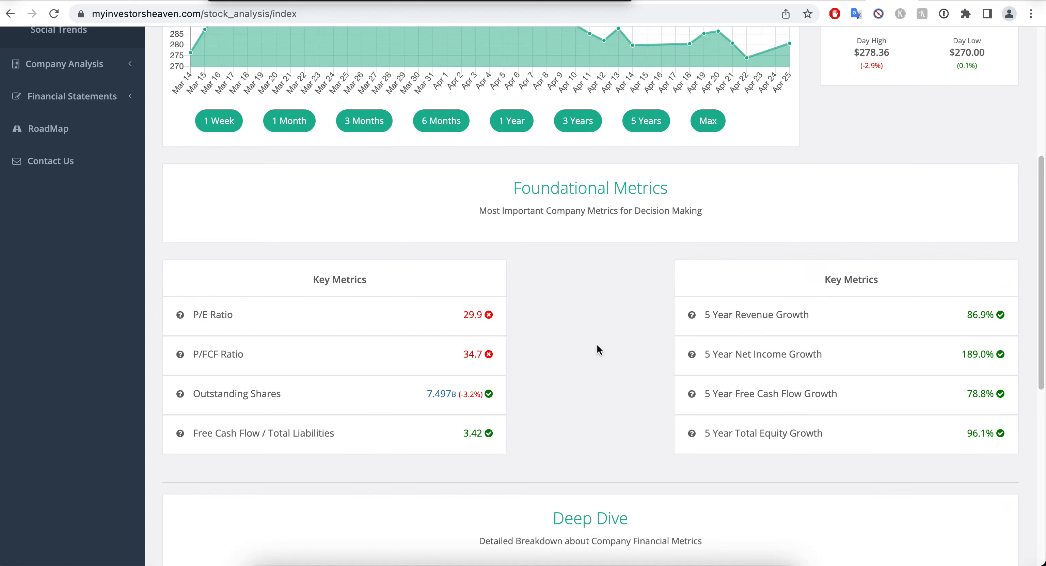
pyautogui.scroll(-3)
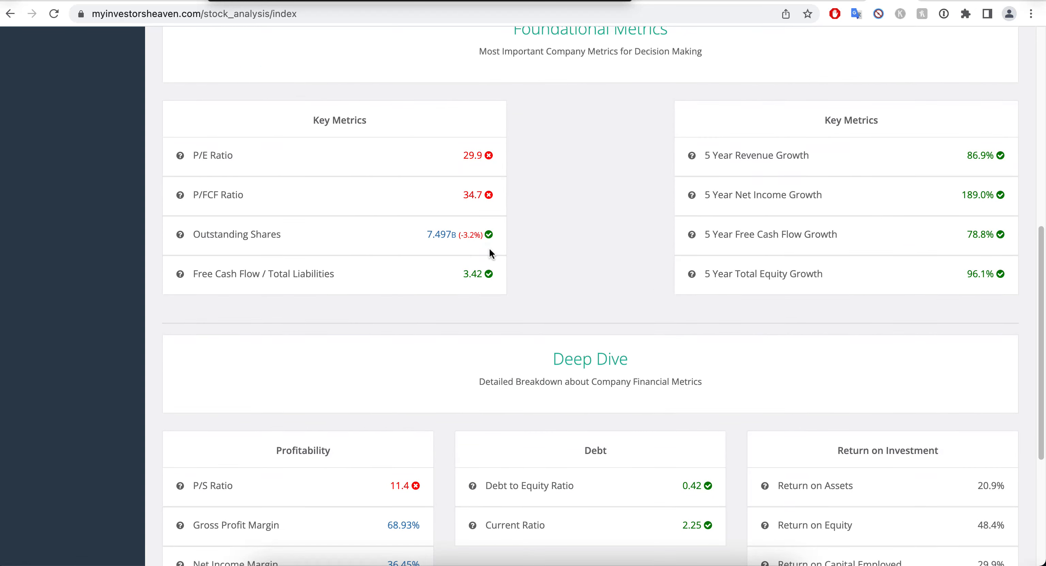
pyautogui.moveTo(787, 253)
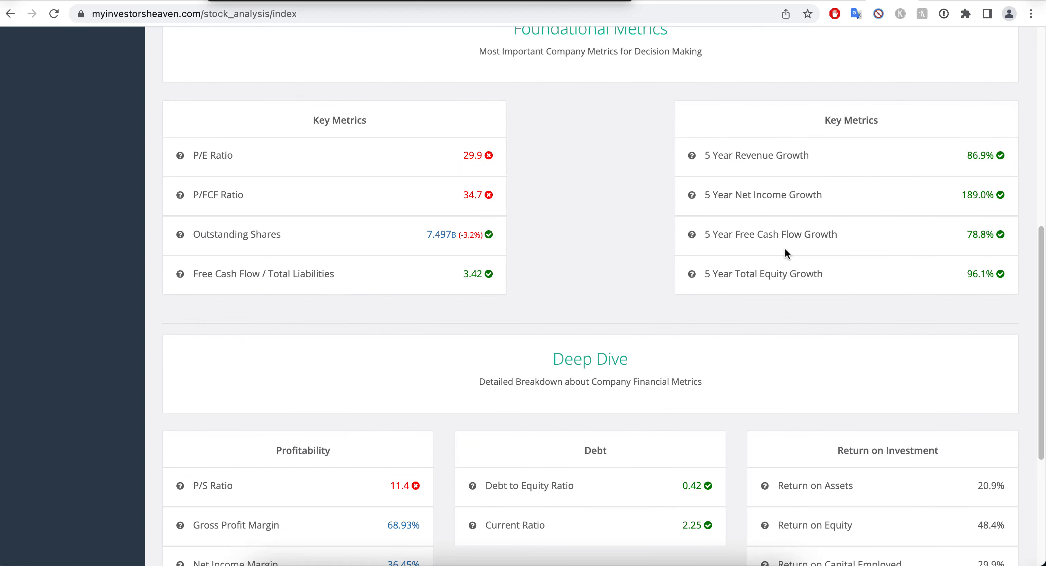
pyautogui.scroll(3)
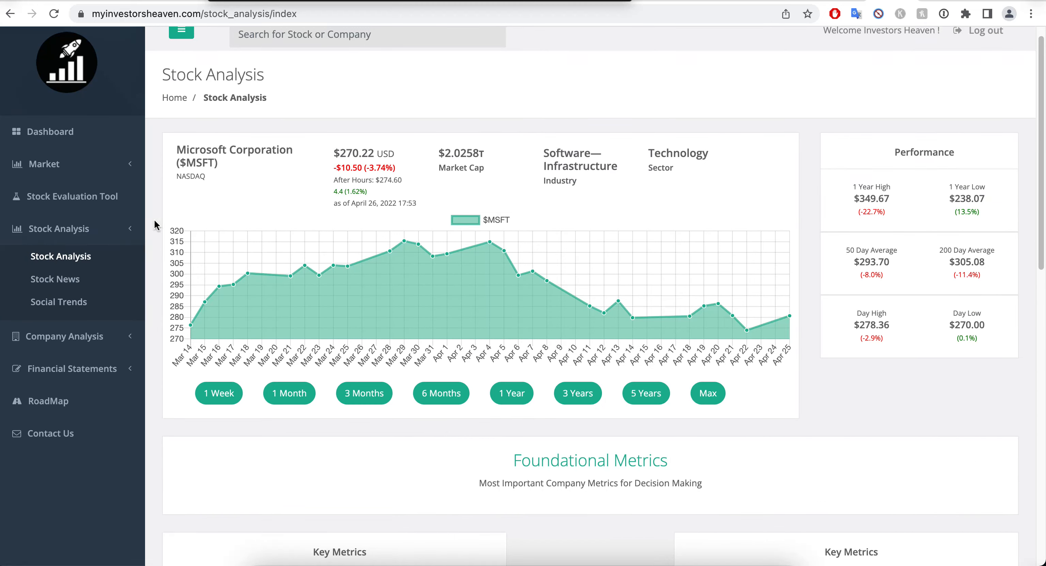
pyautogui.click(72, 196)
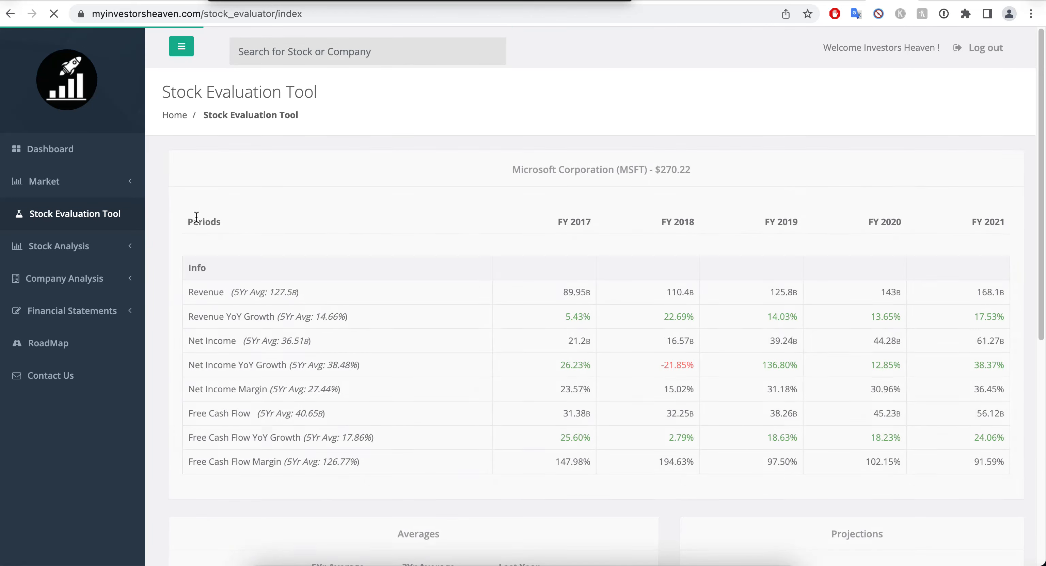
pyautogui.scroll(-3)
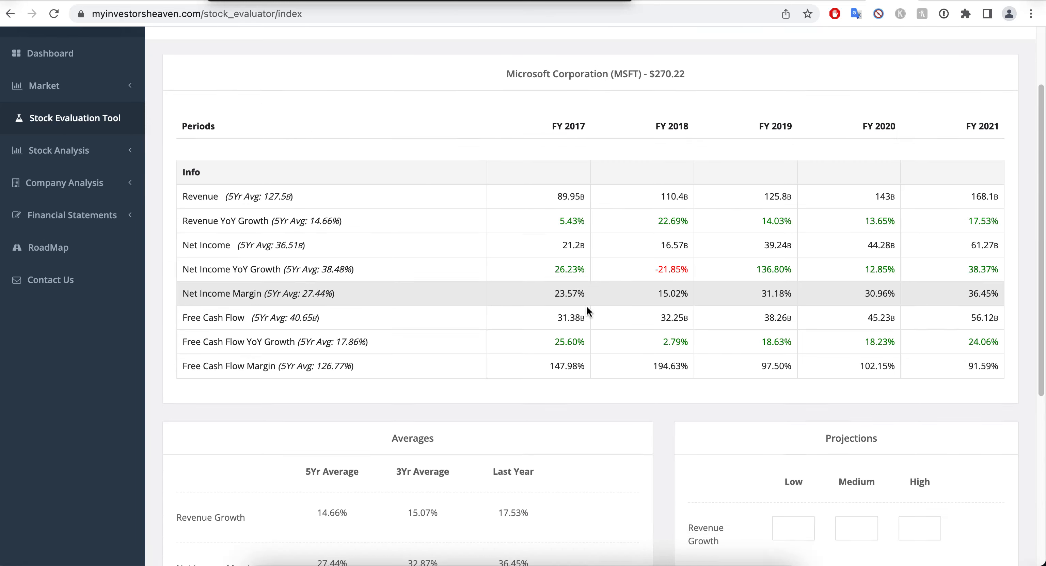
pyautogui.scroll(-3)
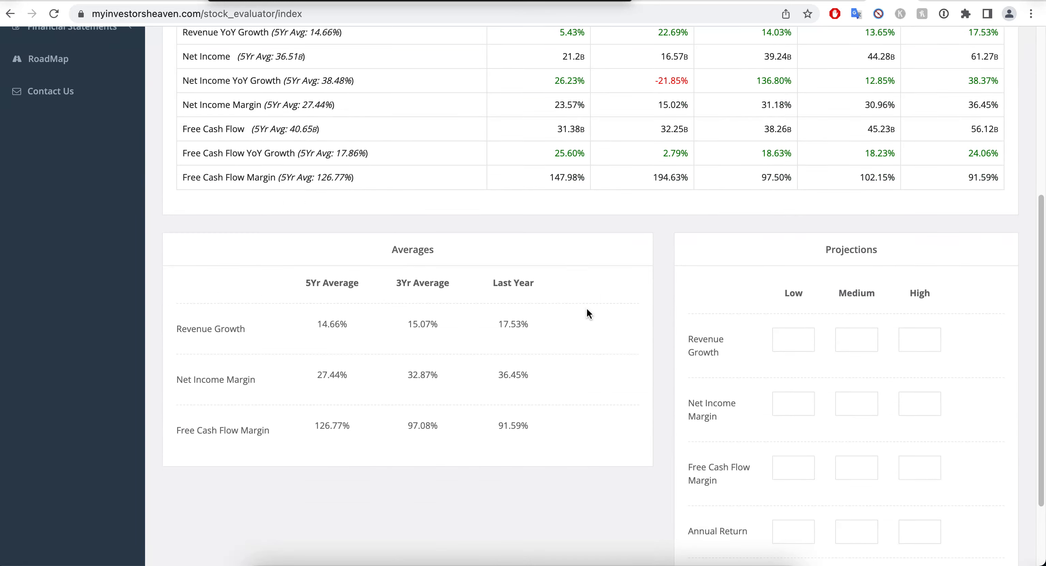
pyautogui.scroll(3)
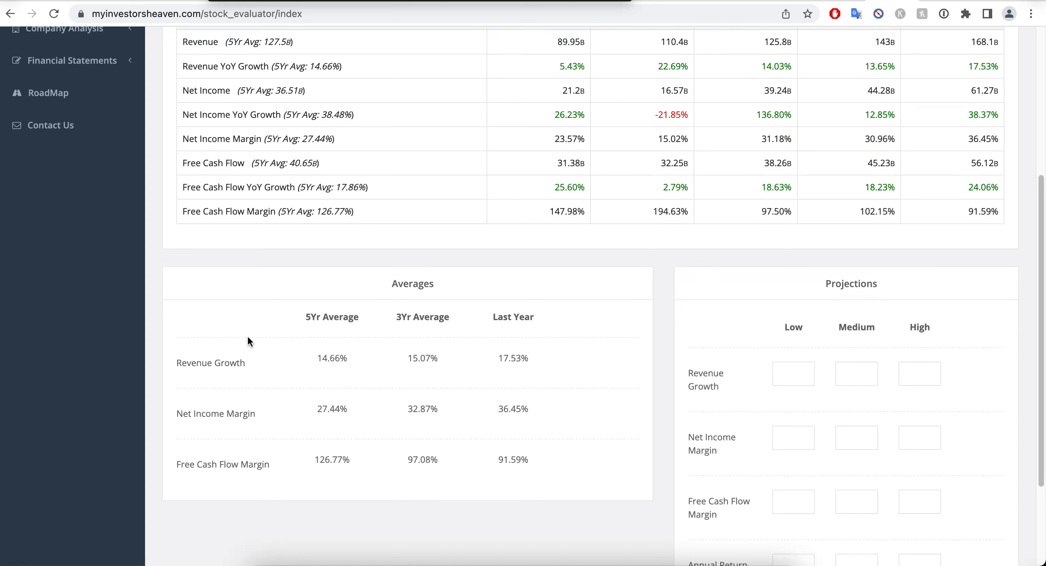
pyautogui.moveTo(370, 70)
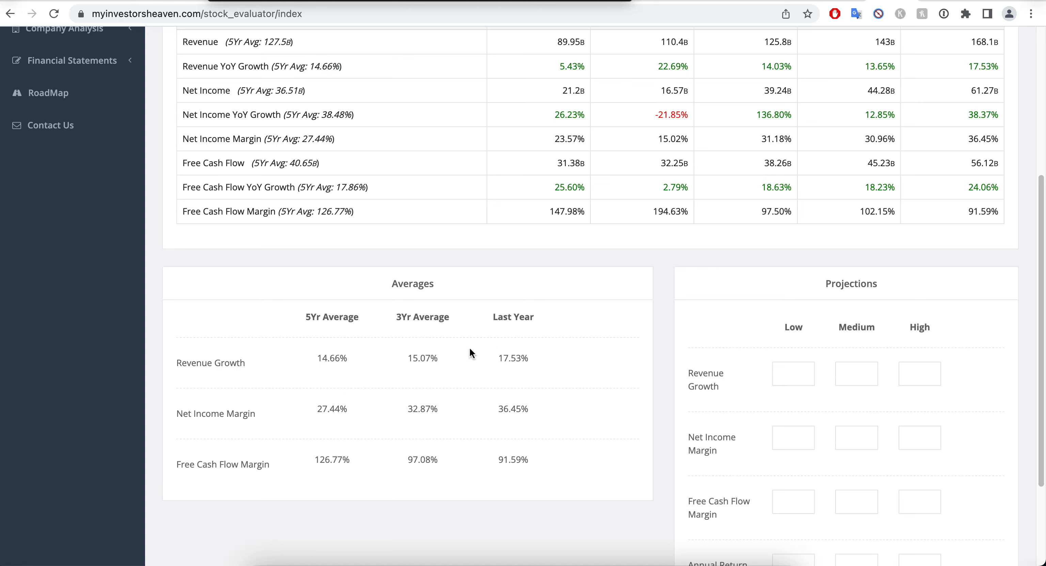
pyautogui.click(793, 374)
pyautogui.write('14')
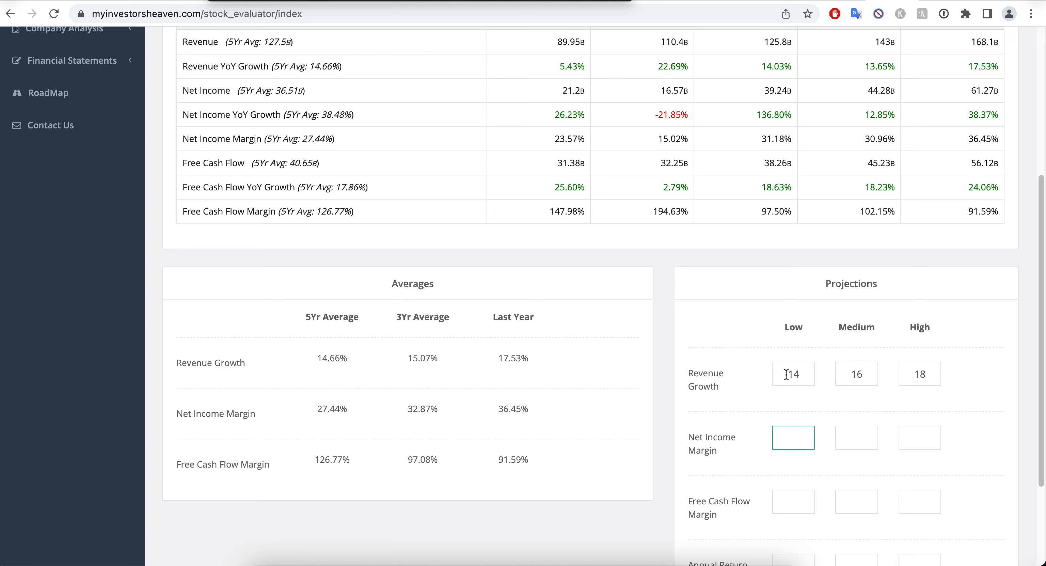
pyautogui.moveTo(520, 408)
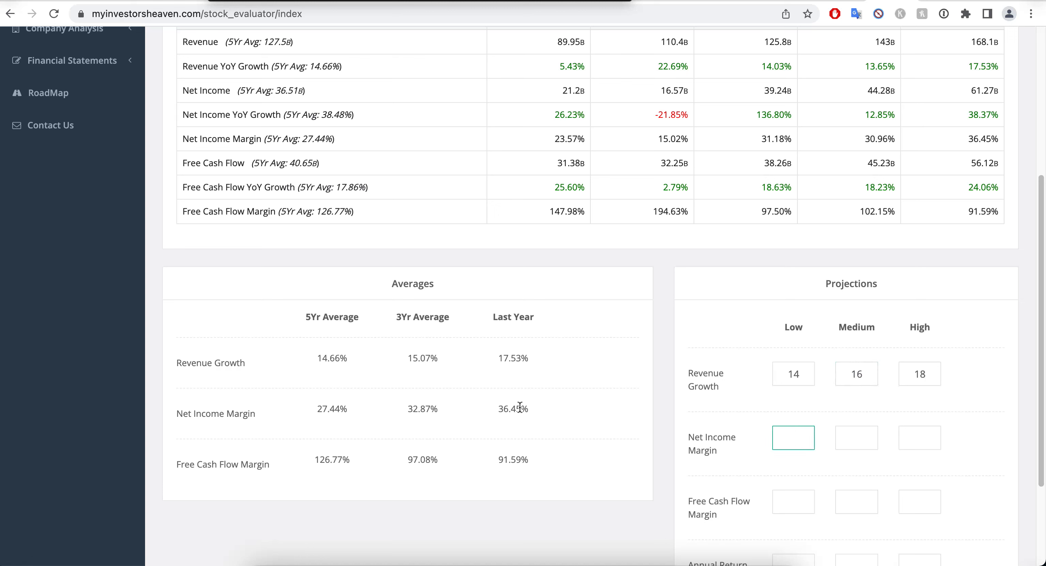
# Finish the projection inputs and calculate max prices $120.72, $162.70 and $214.36
pyautogui.write('25')
pyautogui.click(919, 438)
pyautogui.write('31')
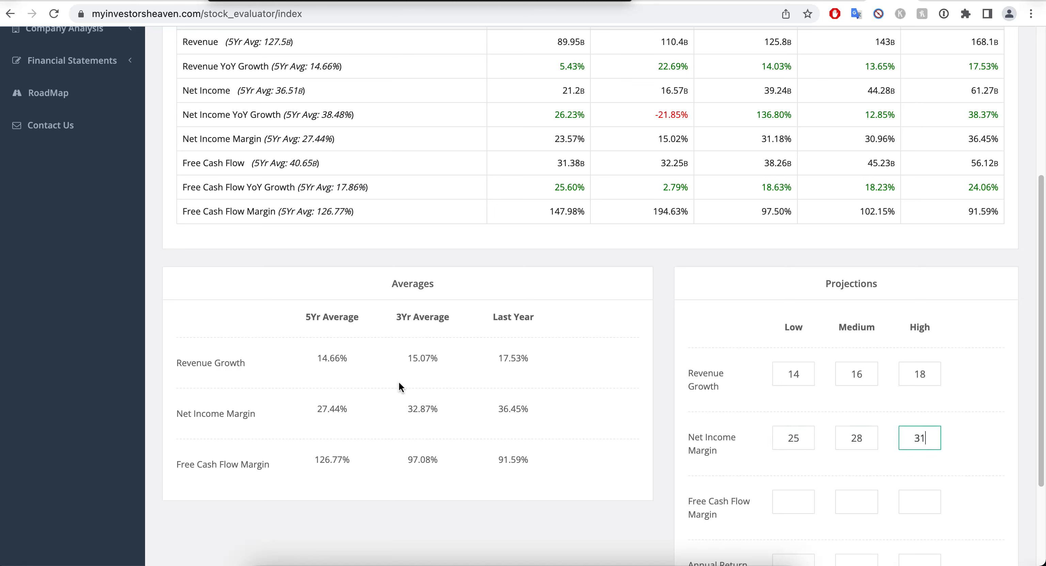
pyautogui.moveTo(698, 475)
pyautogui.write('13')
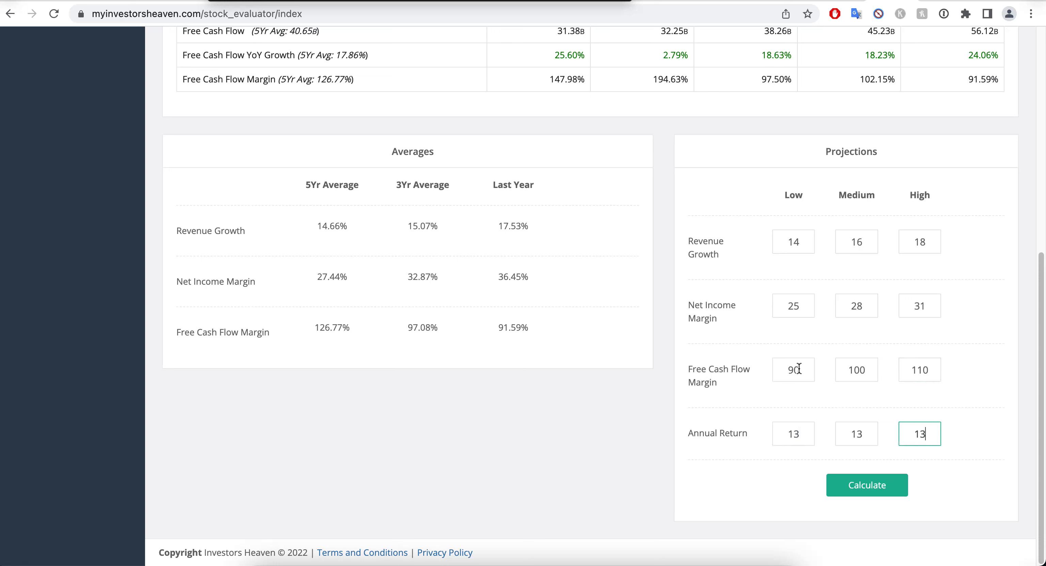
pyautogui.moveTo(857, 441)
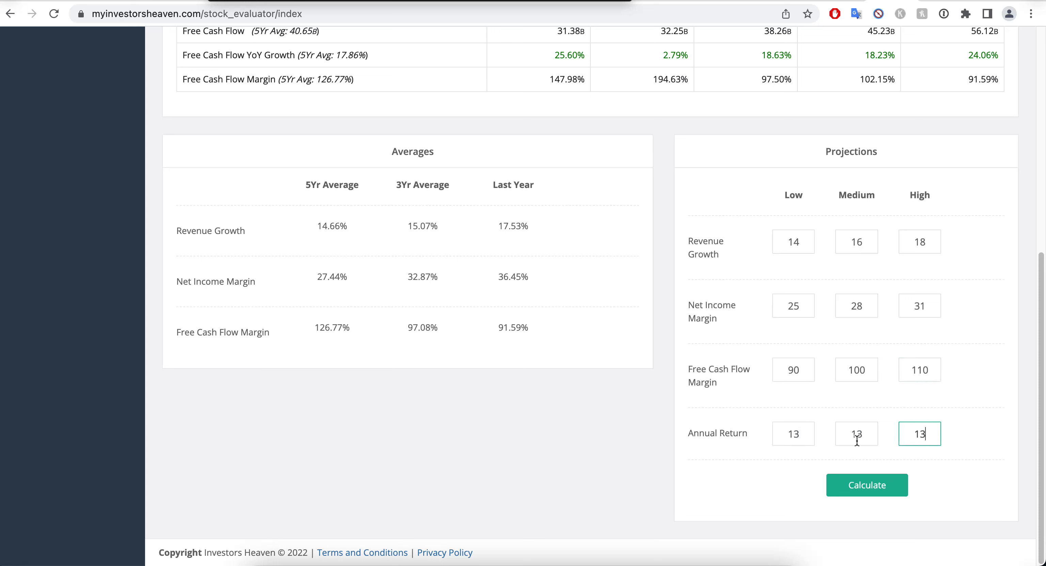
pyautogui.click(867, 484)
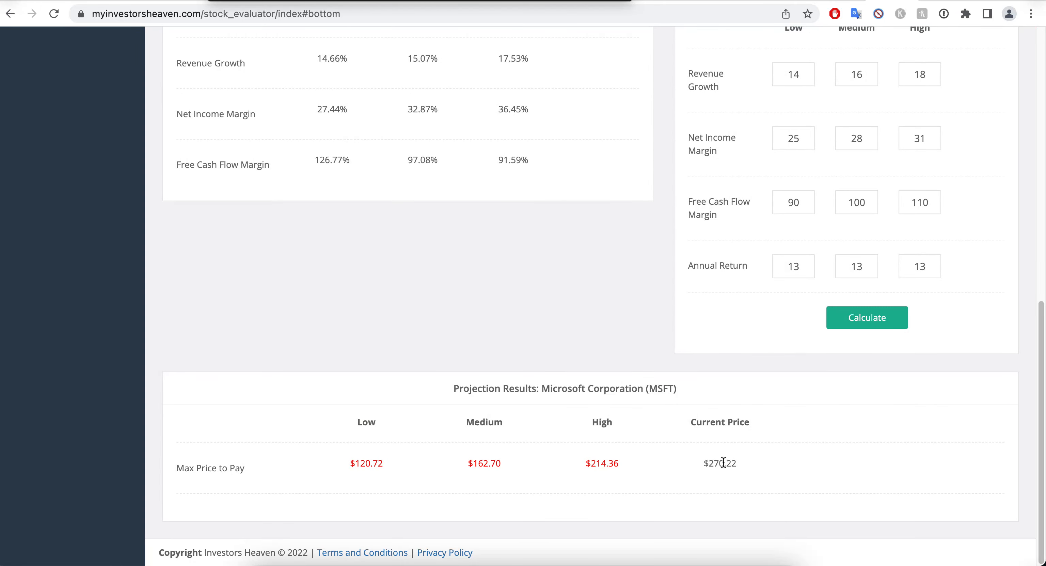
# Scroll between the projection results and Microsoft's five-year fundamentals table
pyautogui.scroll(3)
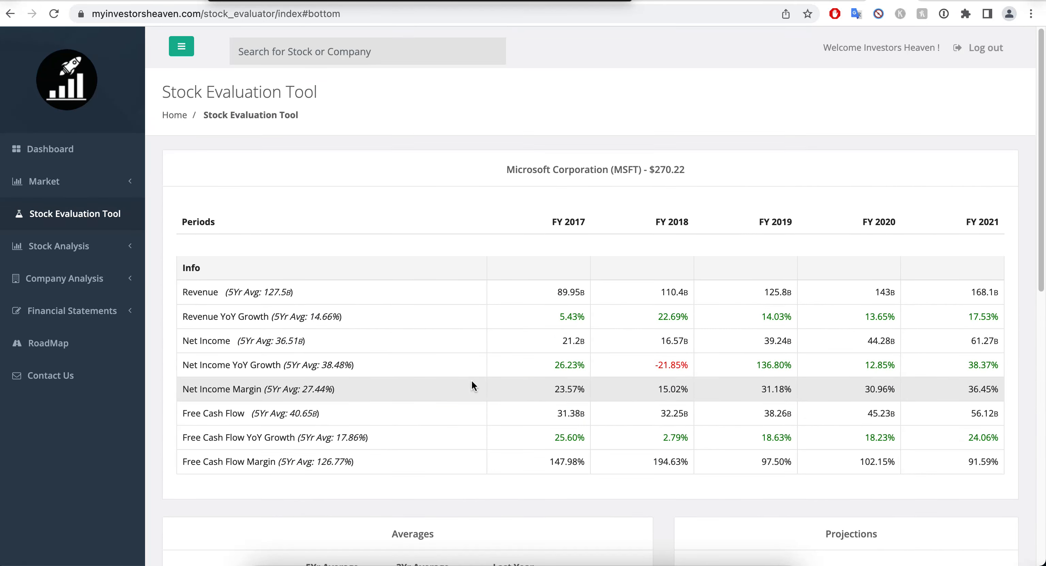
pyautogui.moveTo(681, 158)
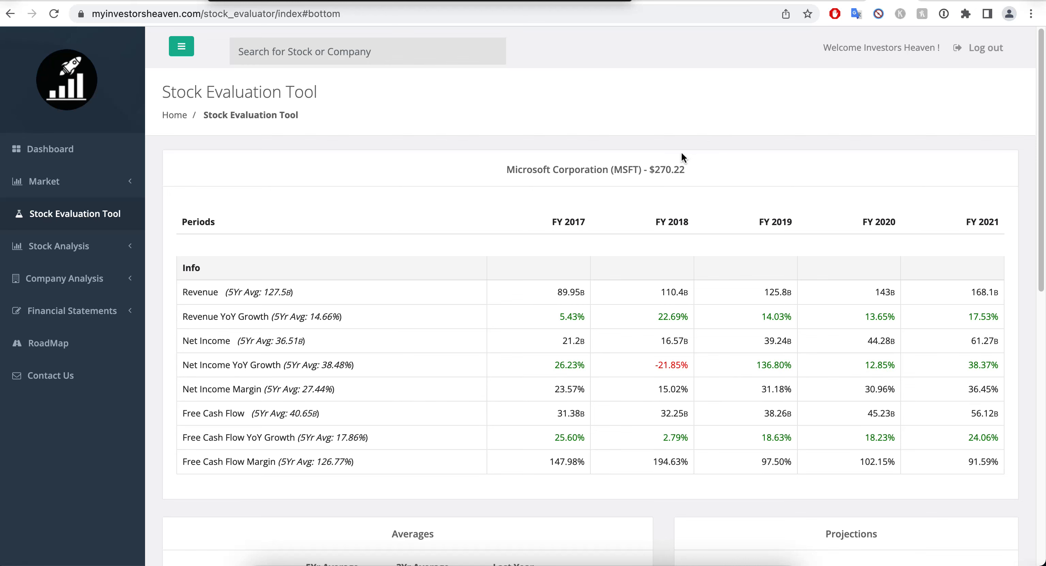
pyautogui.moveTo(673, 152)
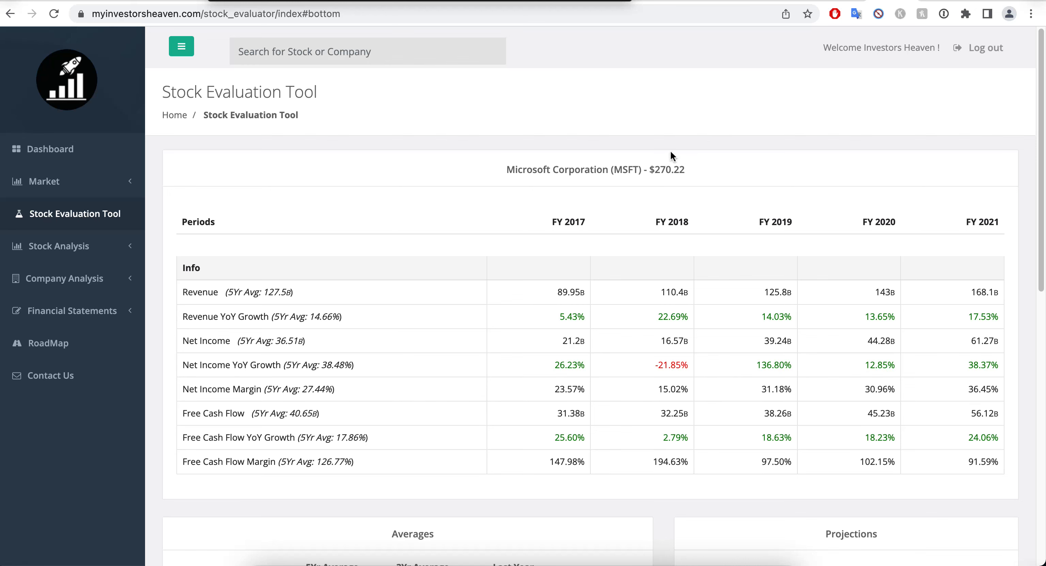
pyautogui.scroll(-3)
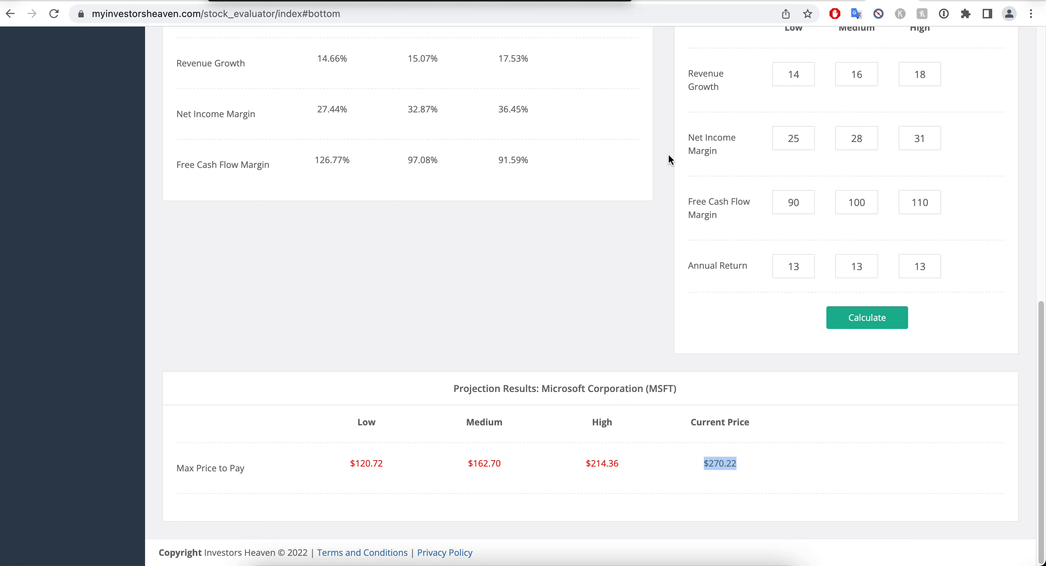
pyautogui.moveTo(413, 476)
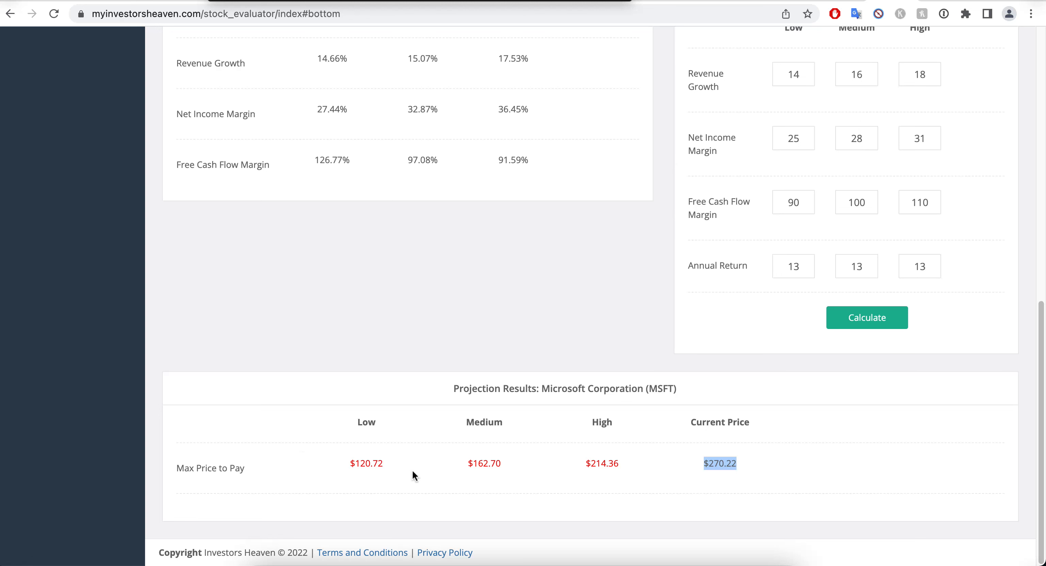
pyautogui.moveTo(598, 484)
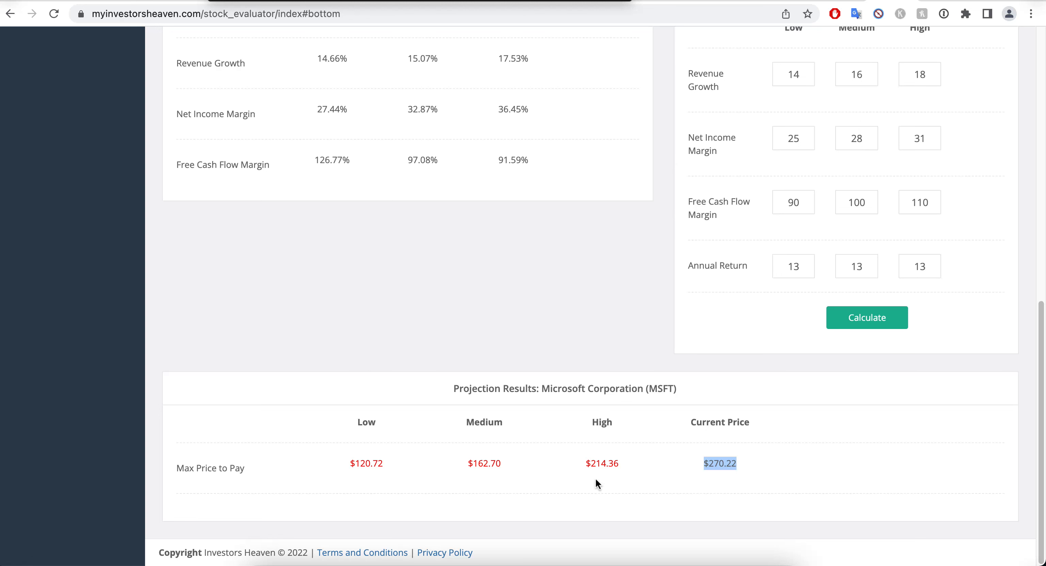
pyautogui.moveTo(515, 385)
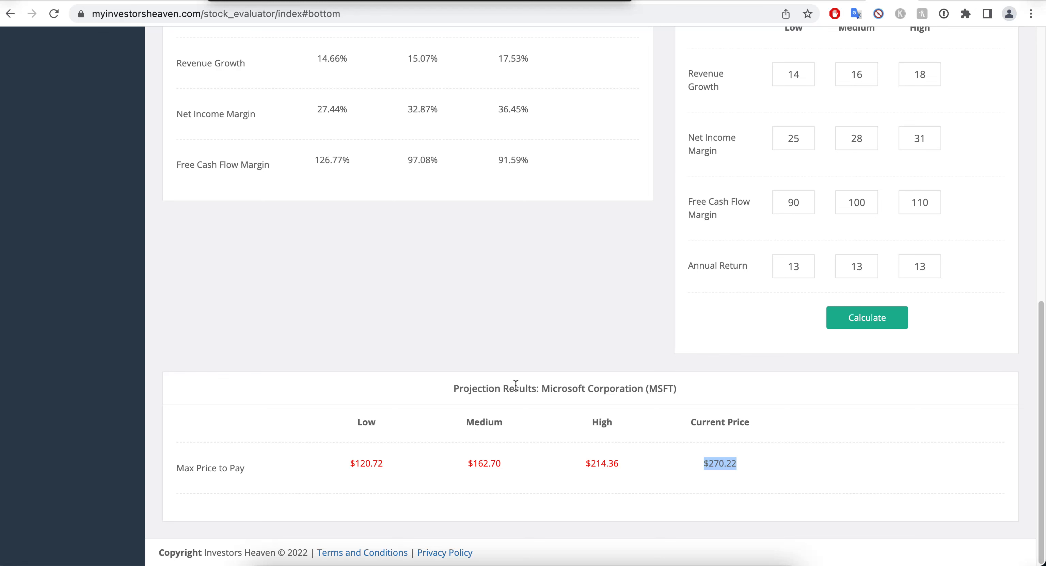
pyautogui.moveTo(572, 471)
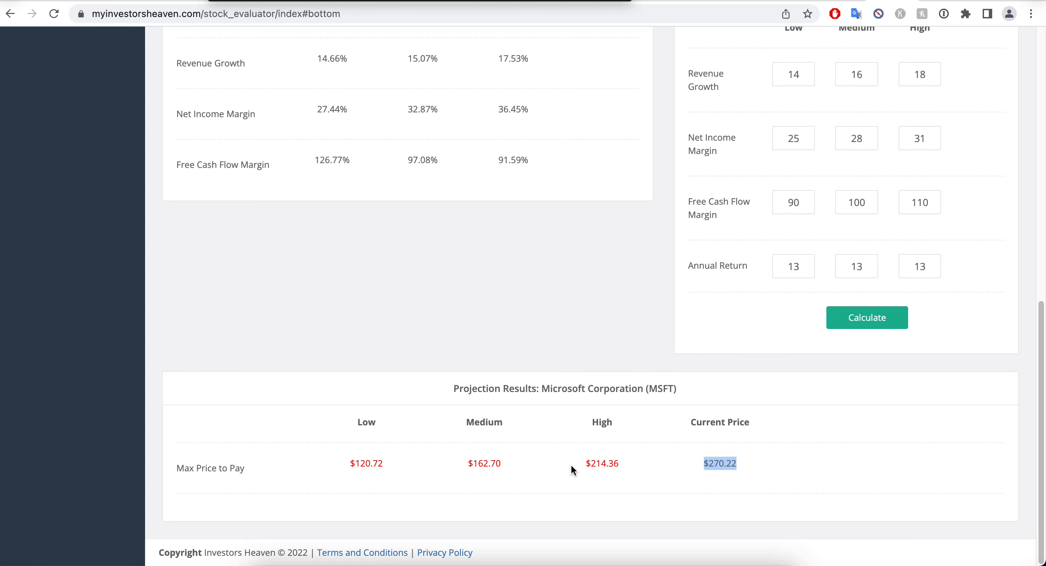
pyautogui.scroll(3)
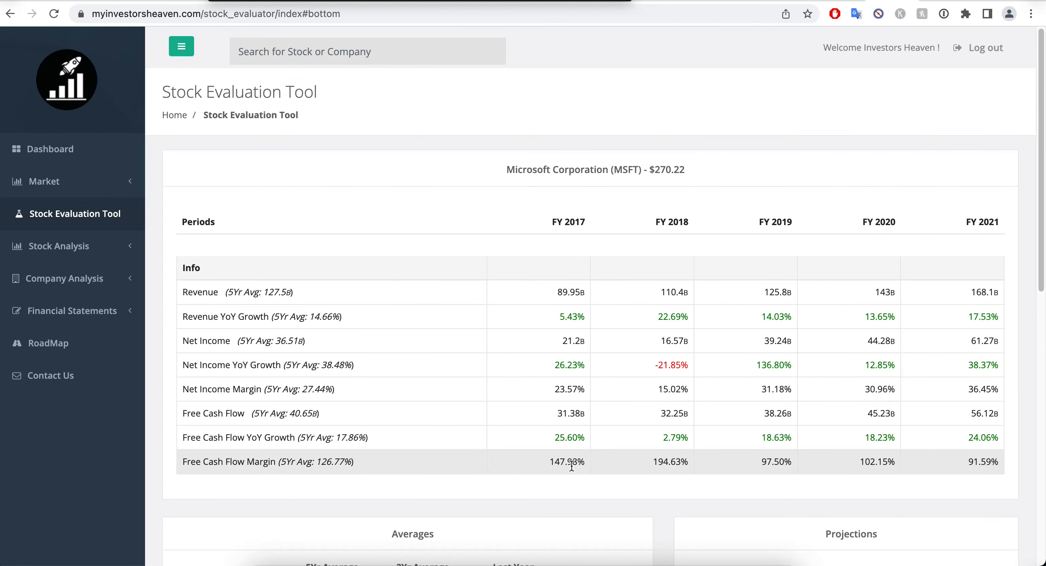
pyautogui.moveTo(227, 268)
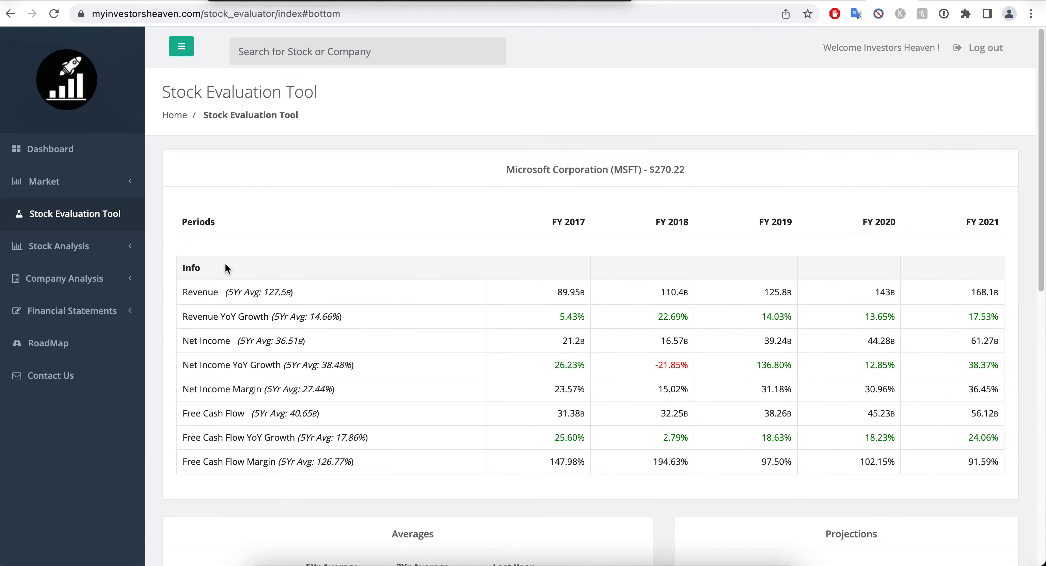
# Expand the Stock Analysis section and go to its Stock Analysis page
pyautogui.click(58, 246)
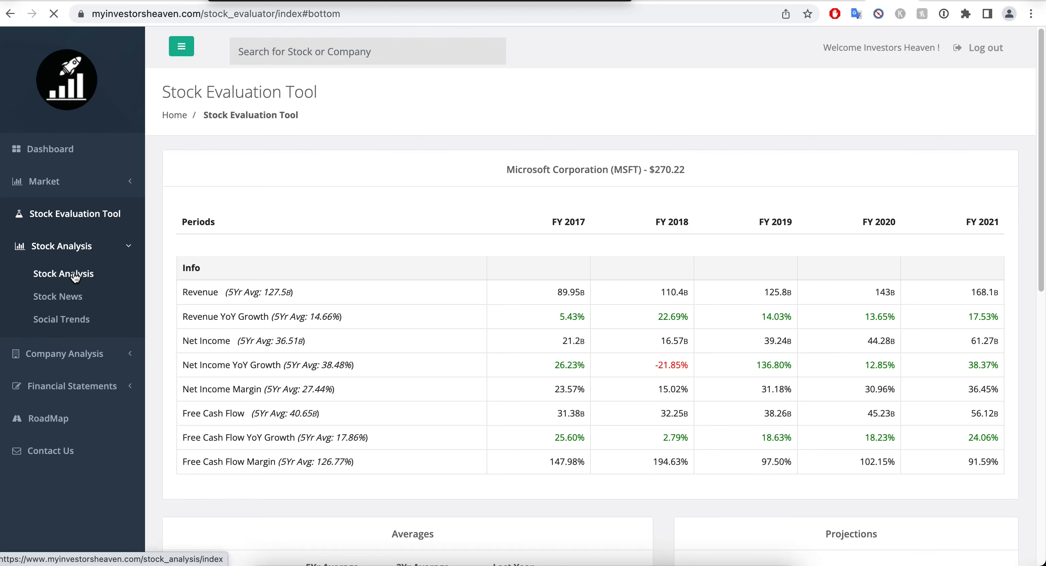
pyautogui.click(63, 273)
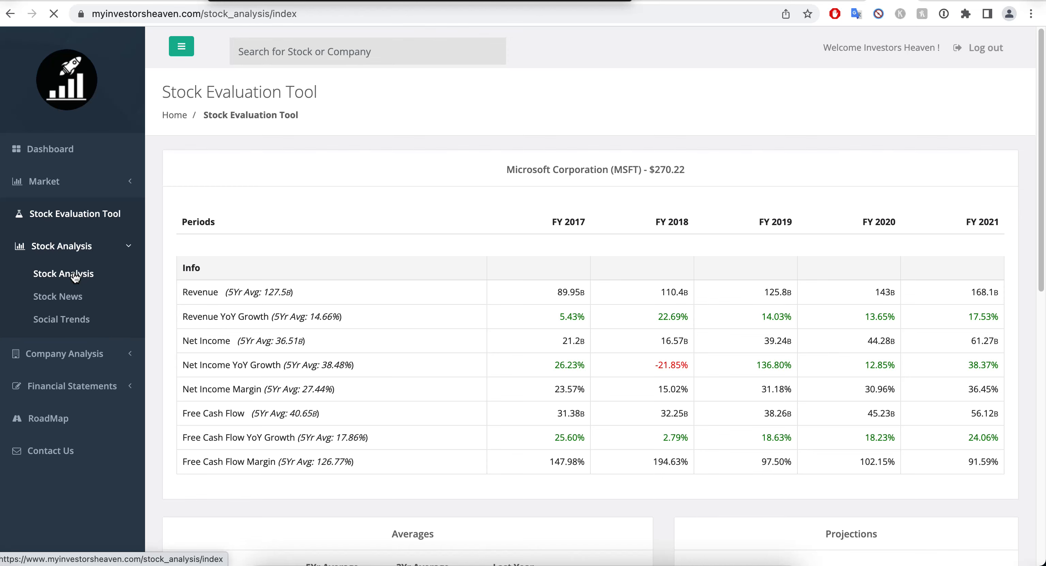
# View Microsoft's Key Metrics cards, then return to the MSFT chart and Performance panel
pyautogui.click(64, 274)
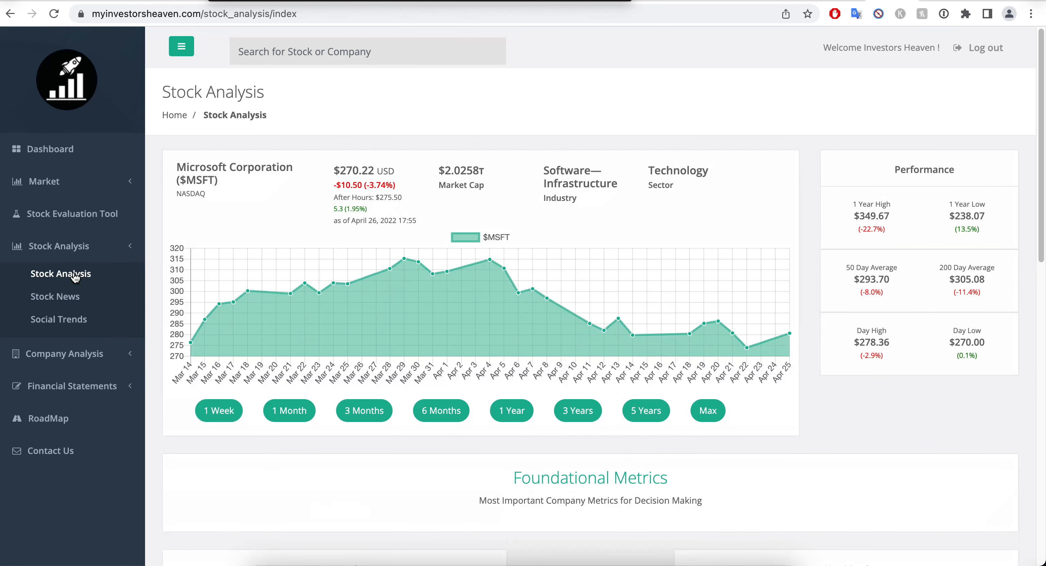
pyautogui.moveTo(364, 215)
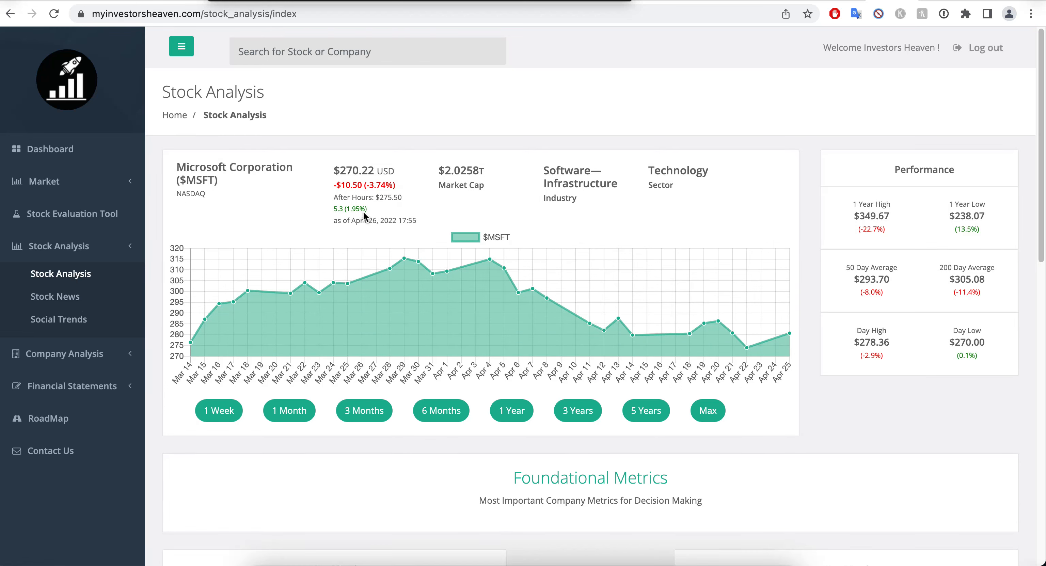
pyautogui.moveTo(338, 198)
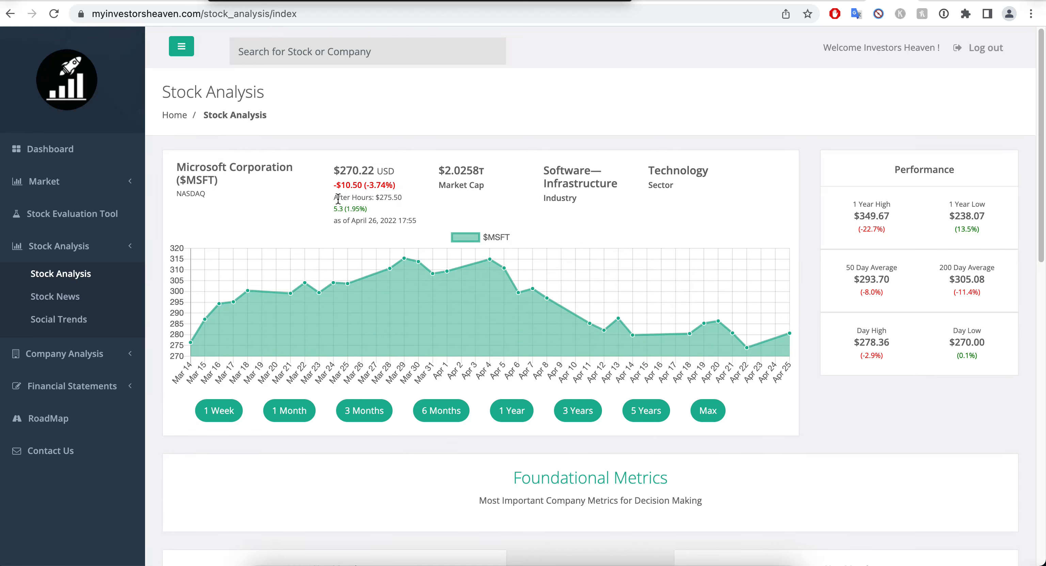
pyautogui.moveTo(369, 215)
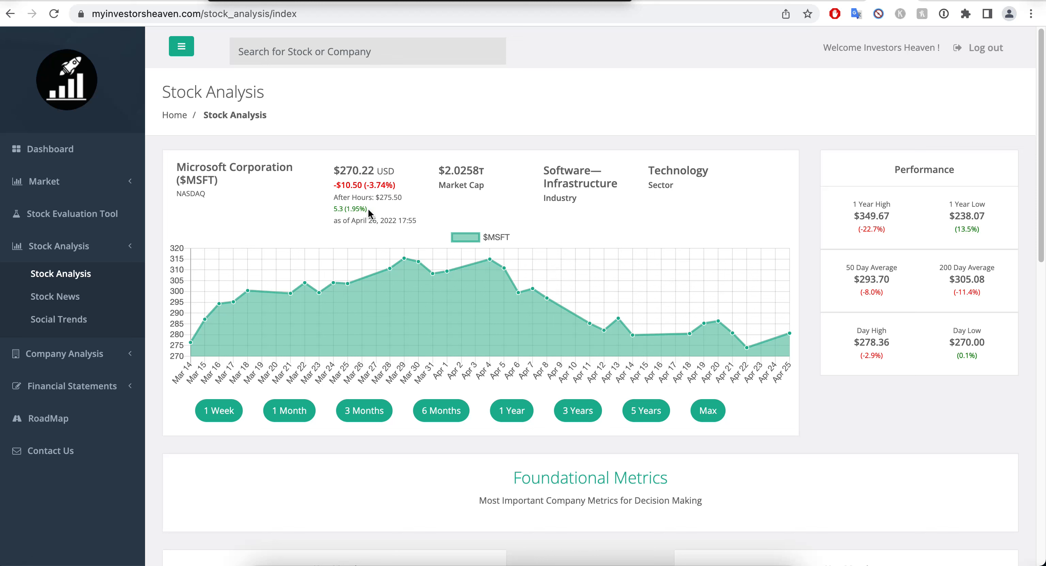
pyautogui.moveTo(946, 210)
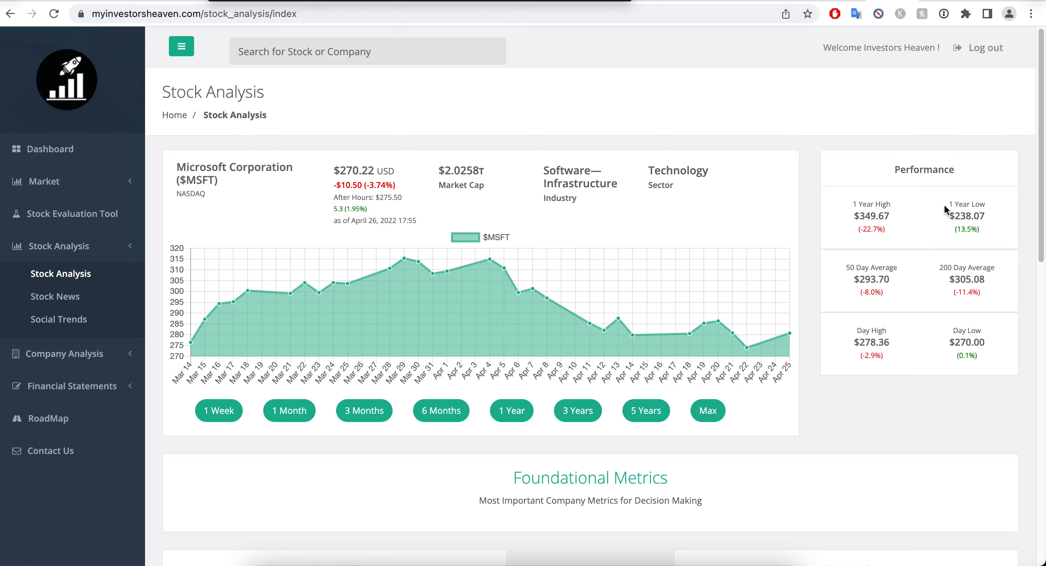
pyautogui.scroll(-3)
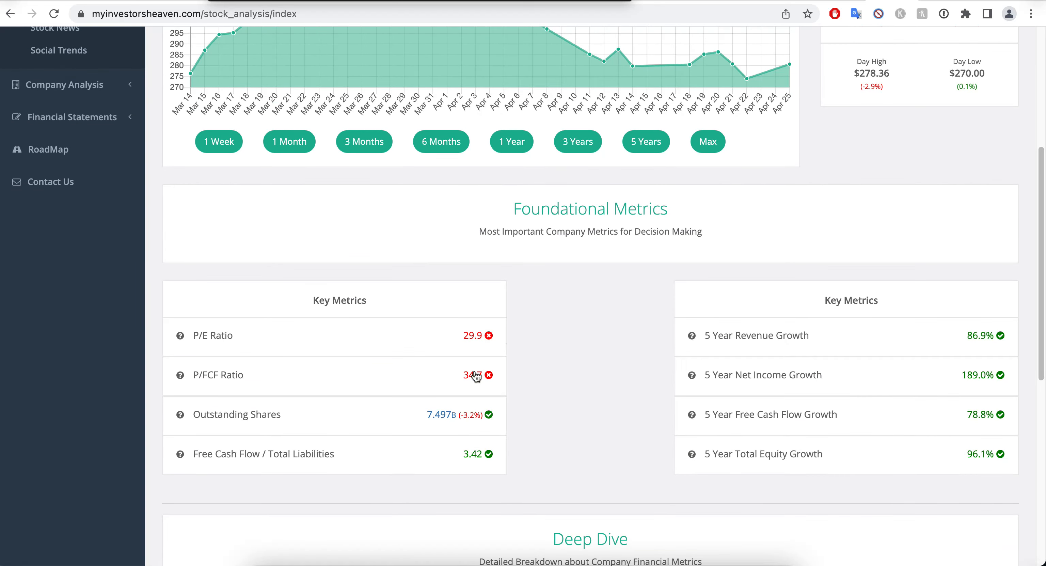
pyautogui.moveTo(541, 362)
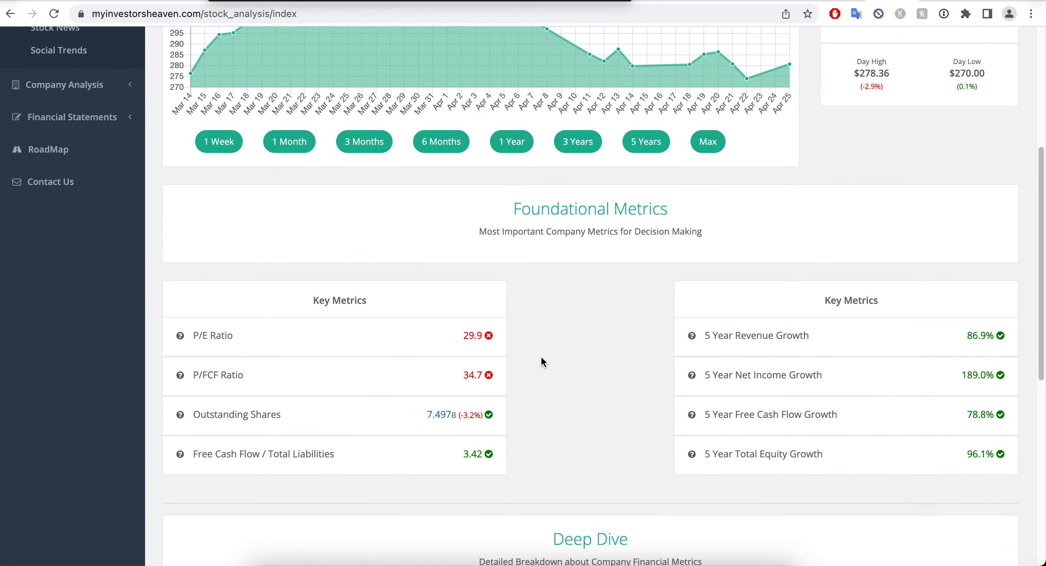
pyautogui.scroll(3)
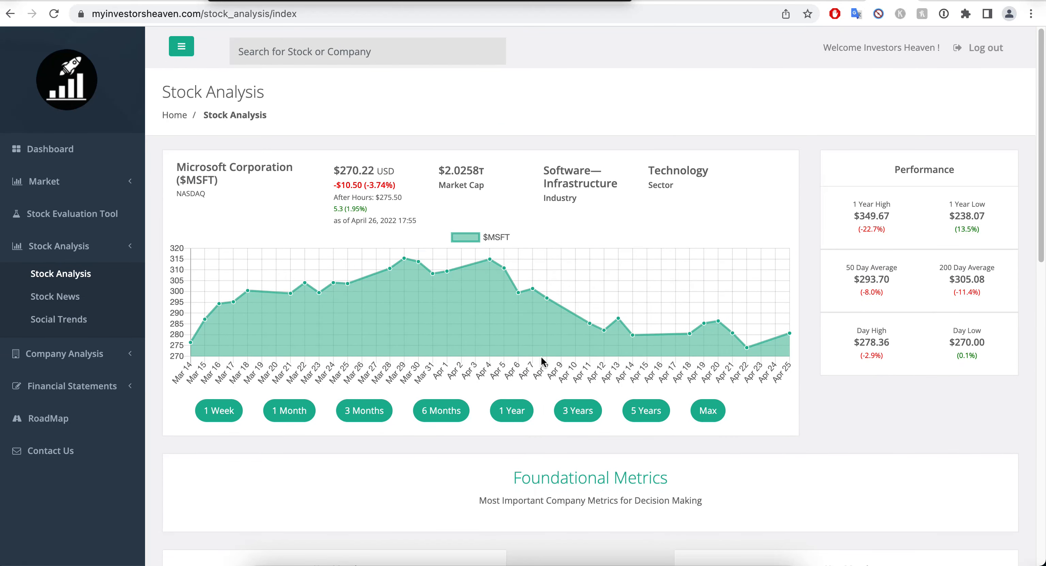
pyautogui.moveTo(833, 232)
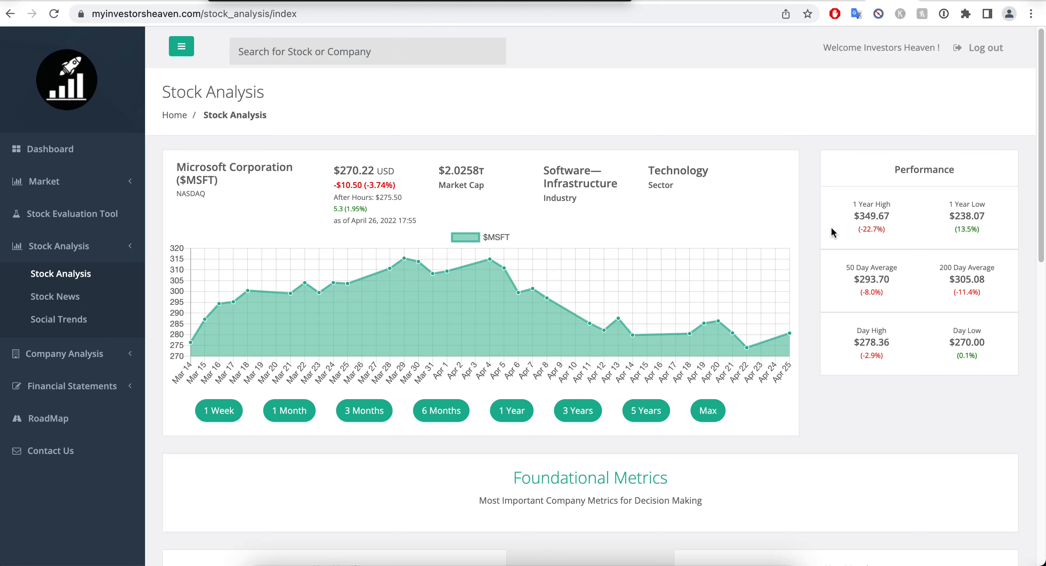
pyautogui.moveTo(826, 230)
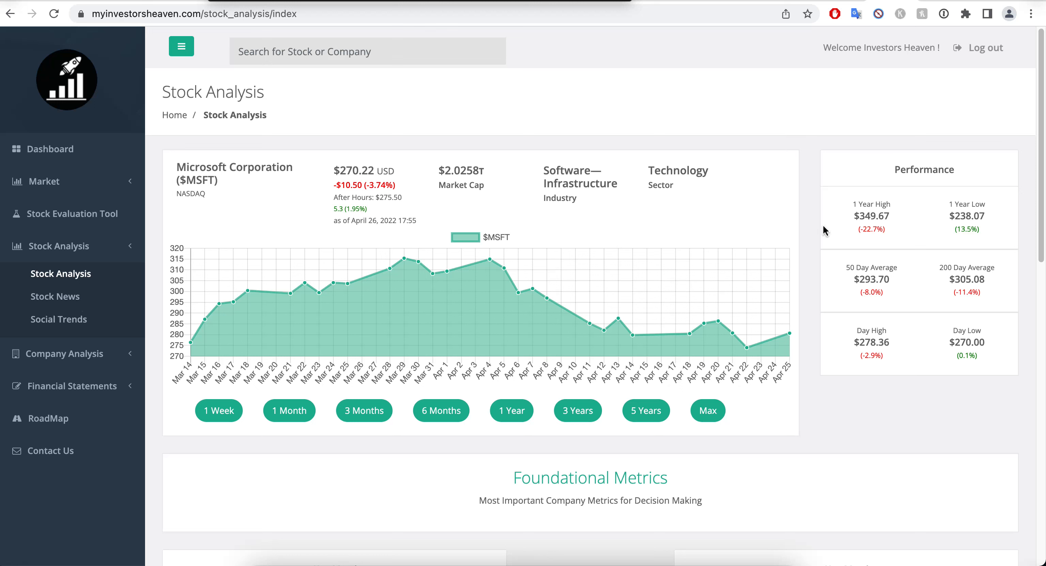
pyautogui.moveTo(798, 236)
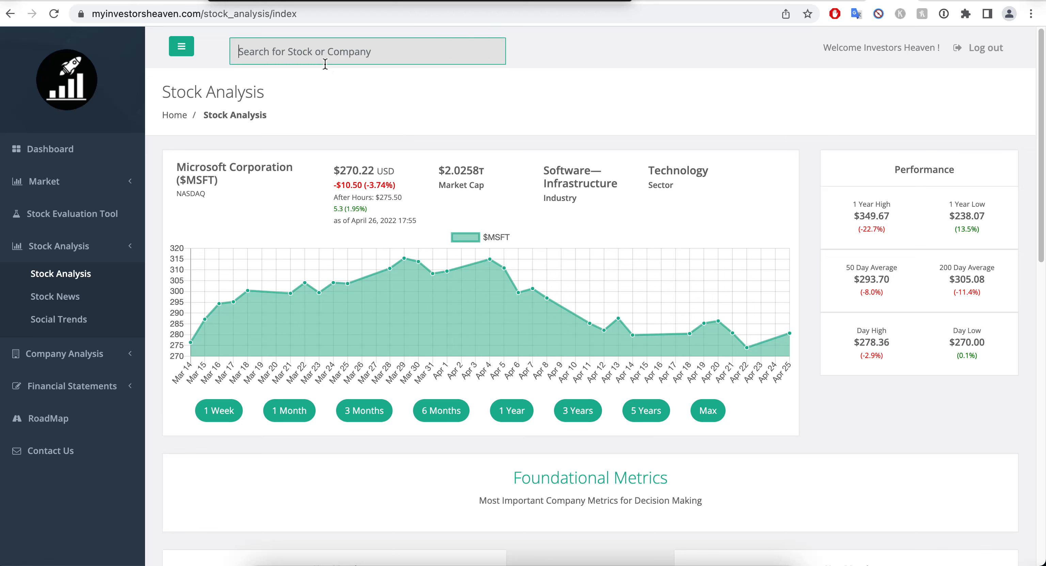
# Search FB to load the Meta Platforms Stock Analysis page
pyautogui.write('m')
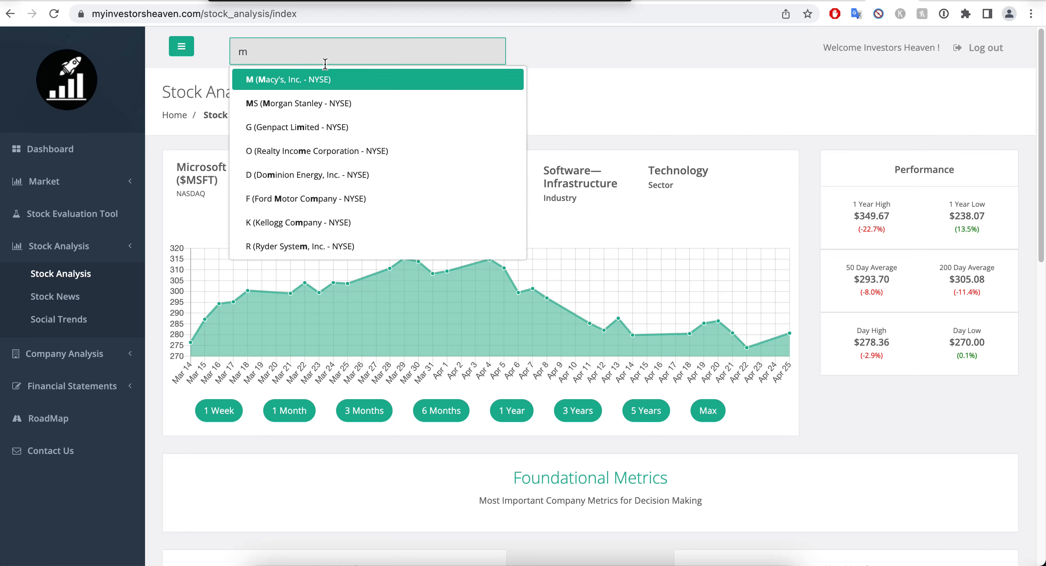
pyautogui.write('fb')
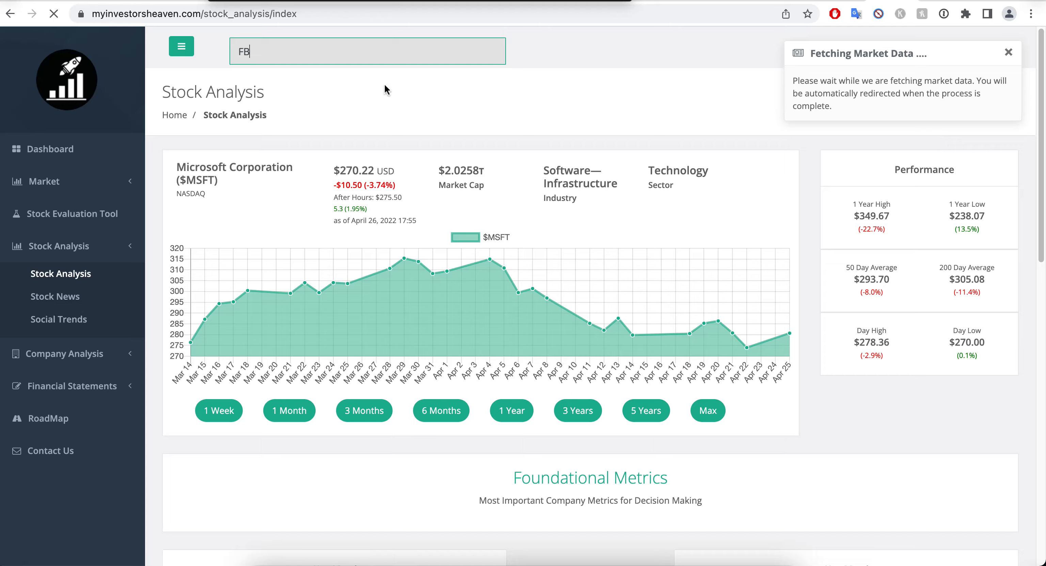
pyautogui.press('Return')
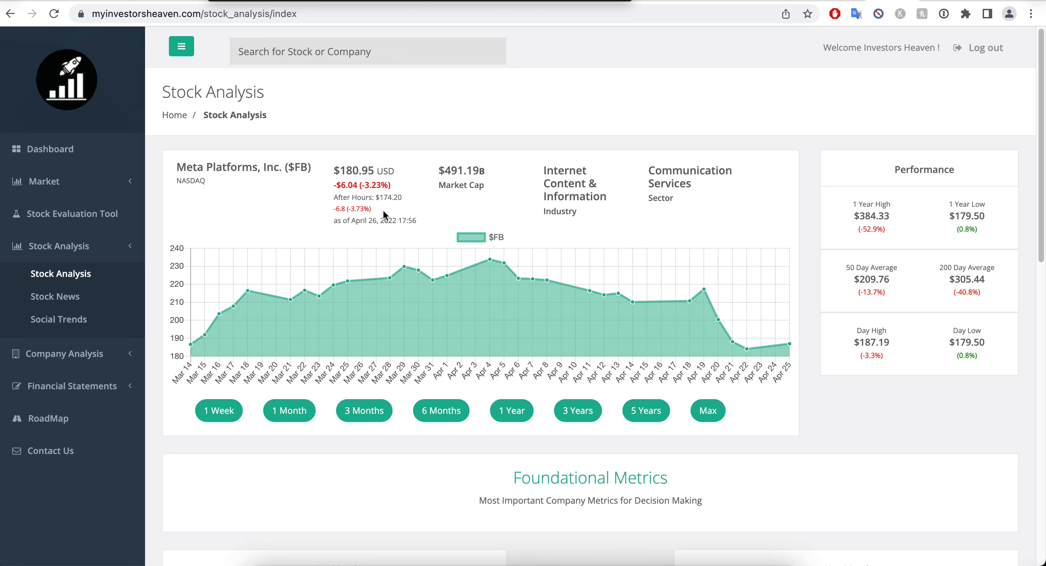
pyautogui.moveTo(387, 215)
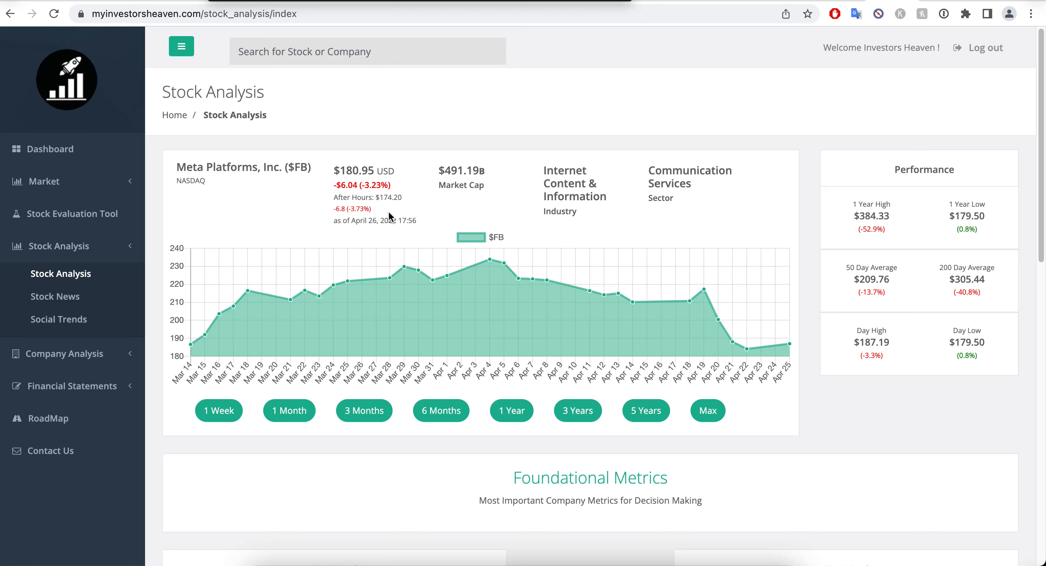
pyautogui.moveTo(309, 216)
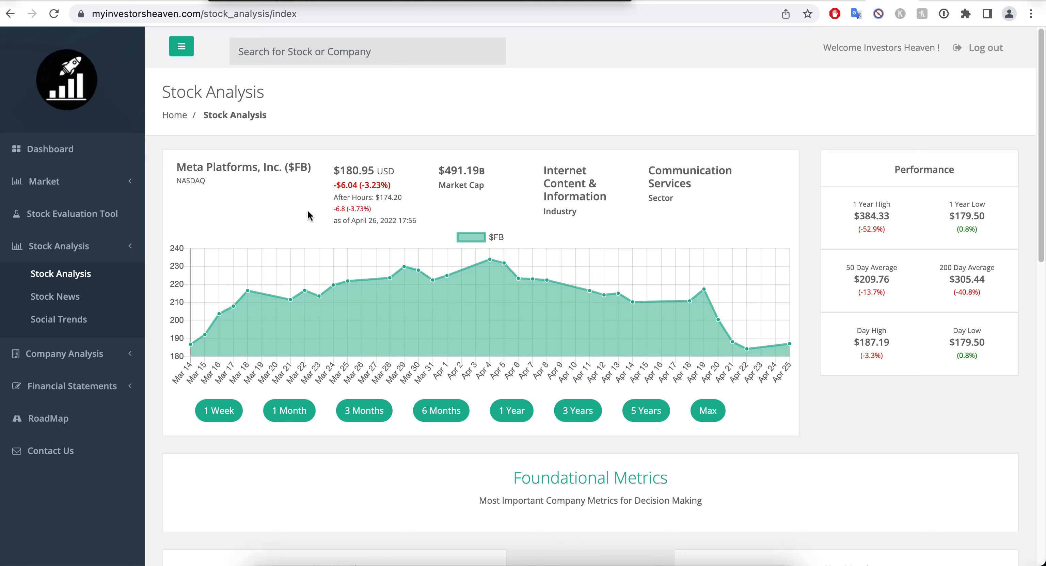
pyautogui.moveTo(347, 216)
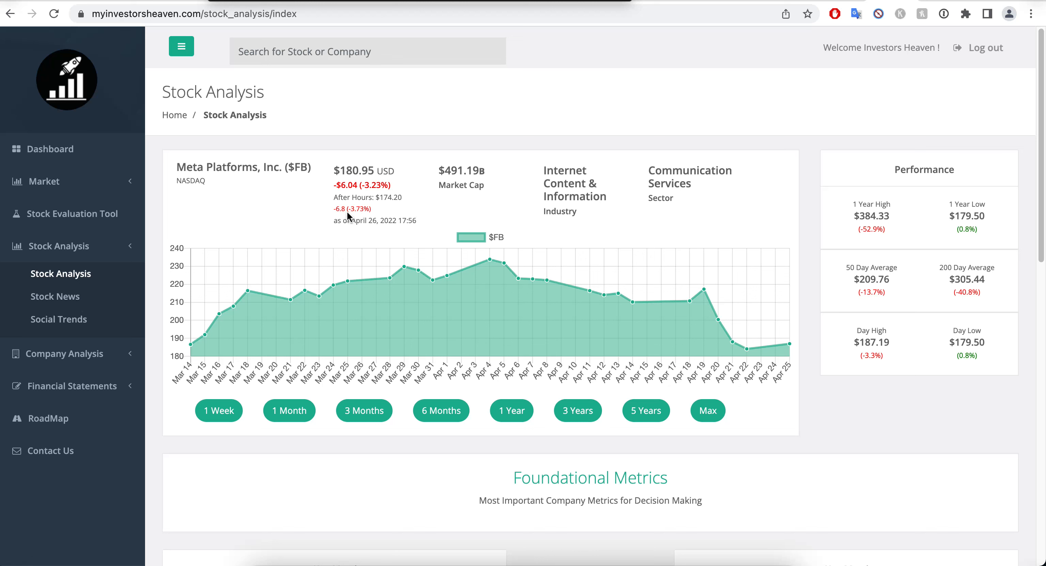
pyautogui.moveTo(373, 196)
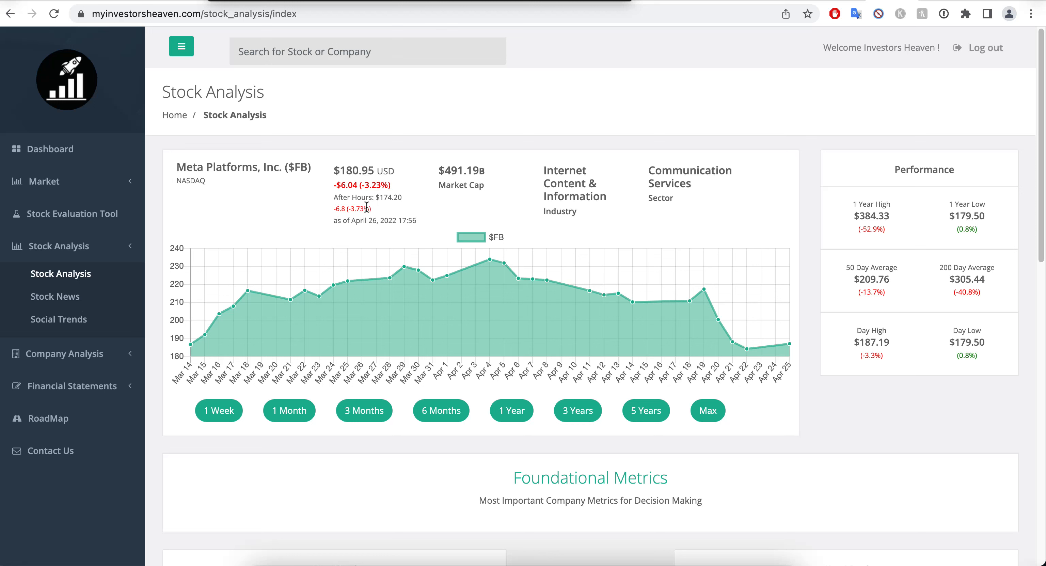
pyautogui.moveTo(382, 213)
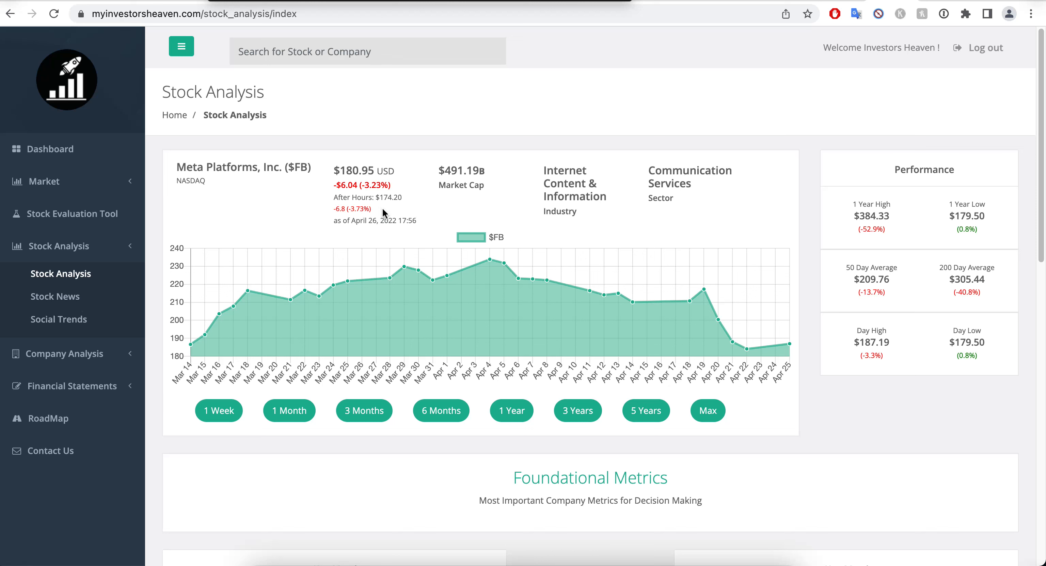
pyautogui.moveTo(408, 193)
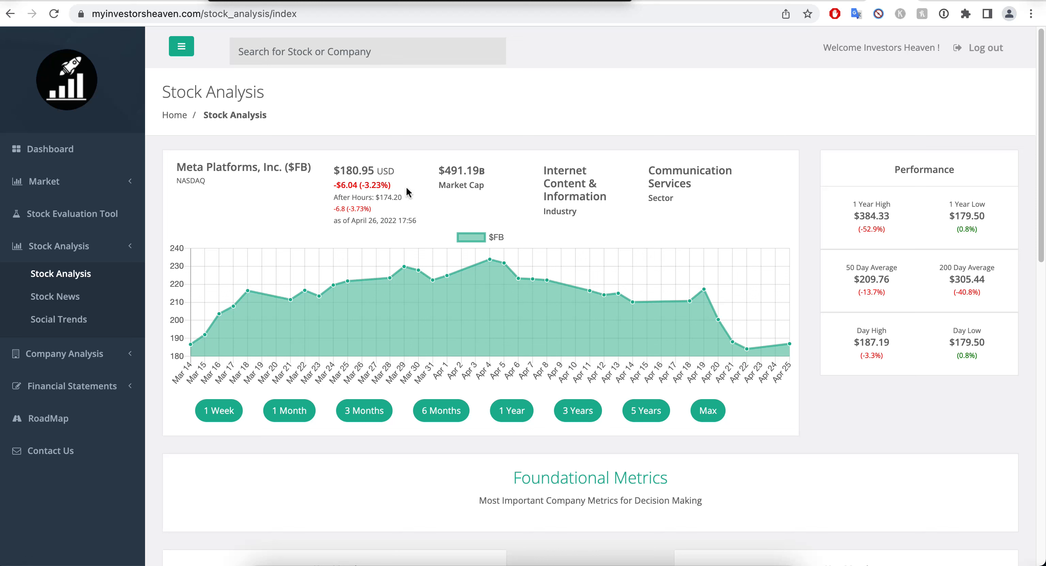
pyautogui.moveTo(398, 200)
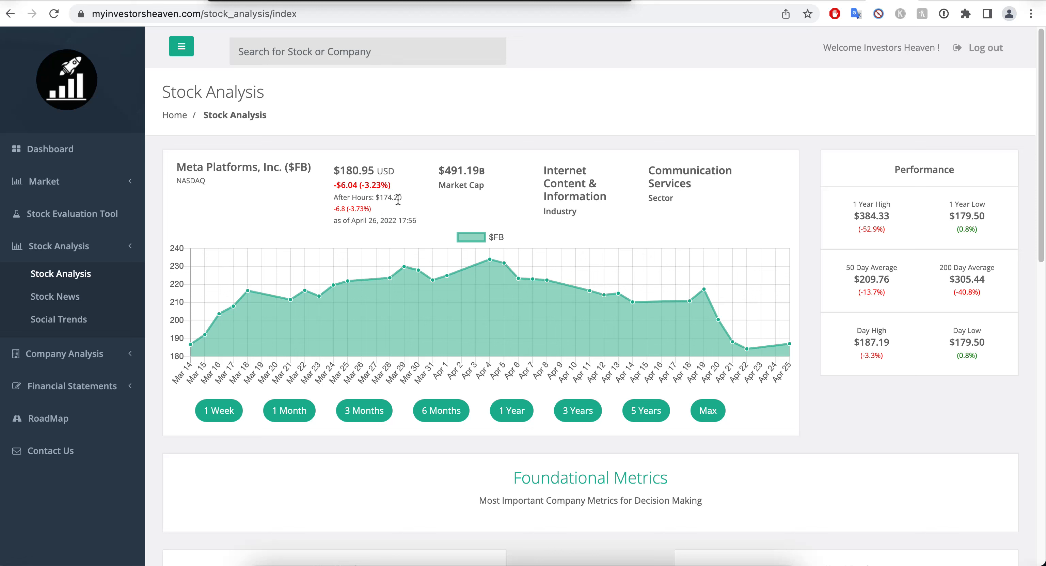
pyautogui.moveTo(346, 237)
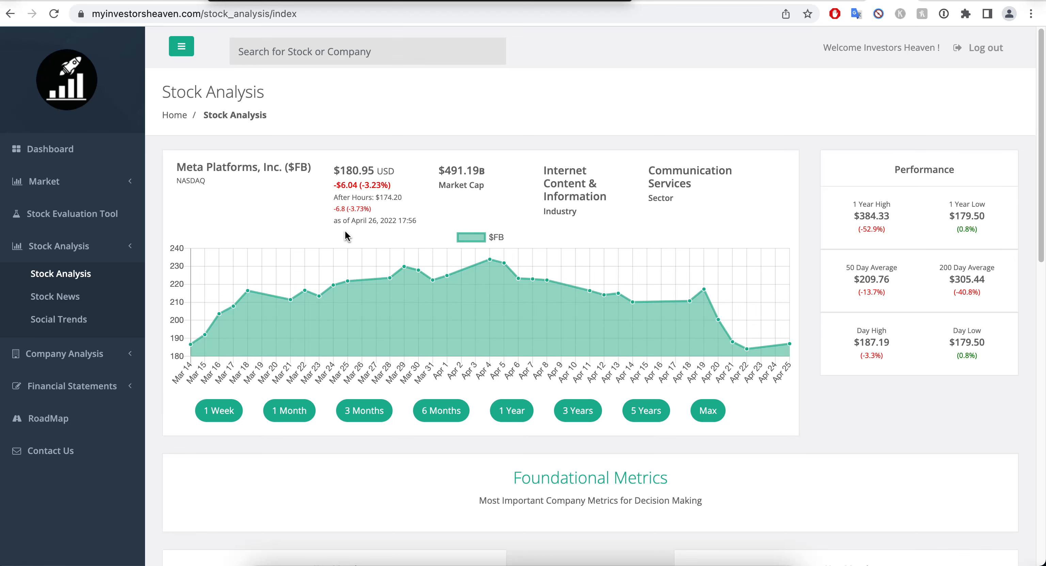
pyautogui.moveTo(651, 244)
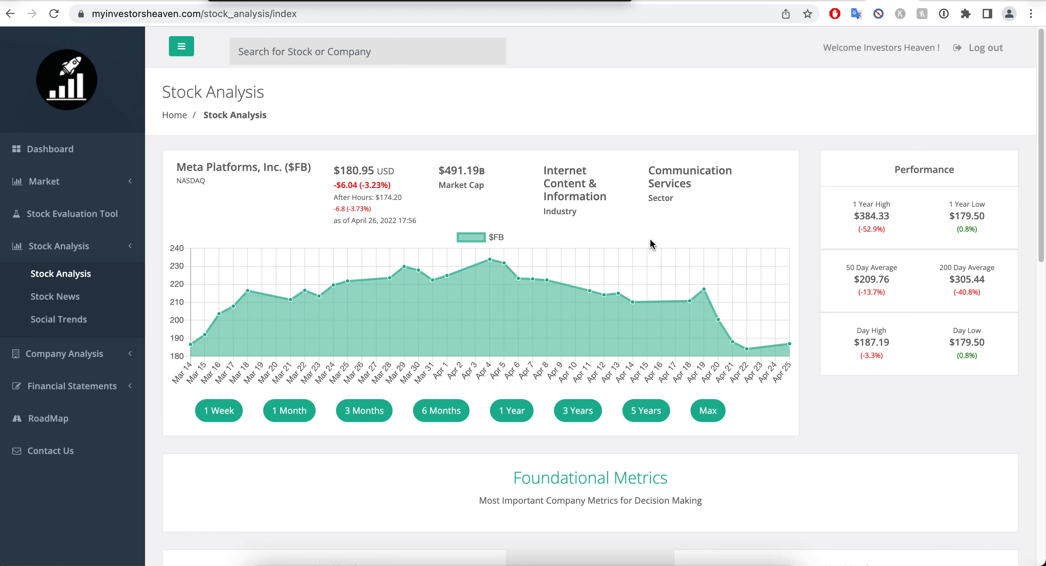
pyautogui.scroll(-3)
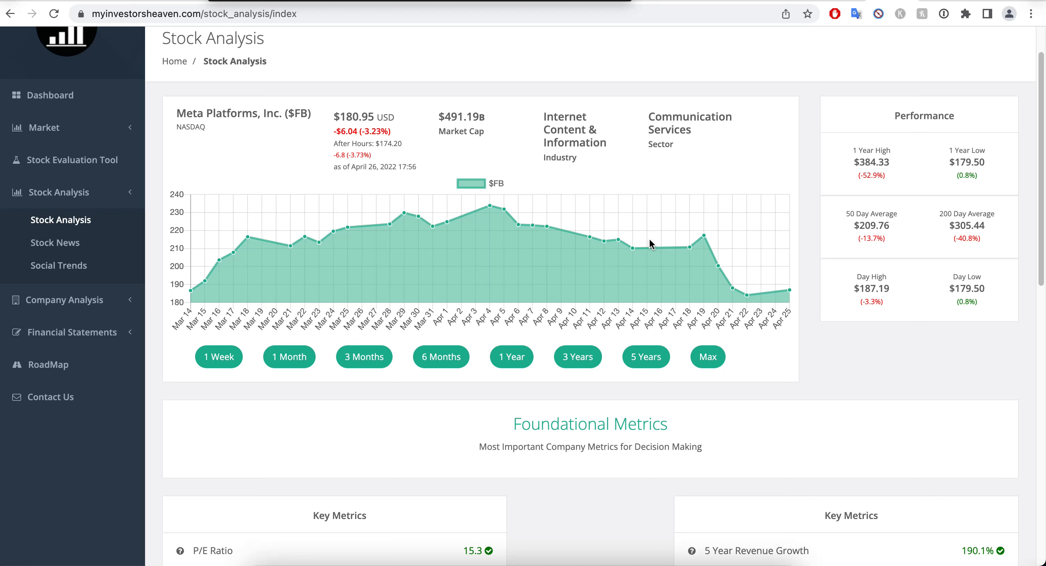
pyautogui.moveTo(694, 233)
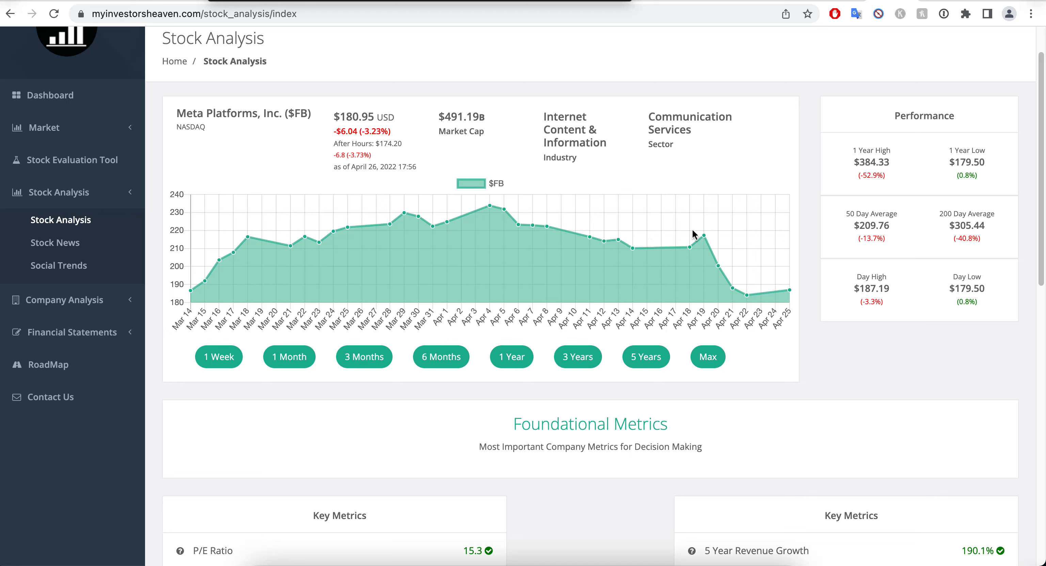
pyautogui.moveTo(801, 207)
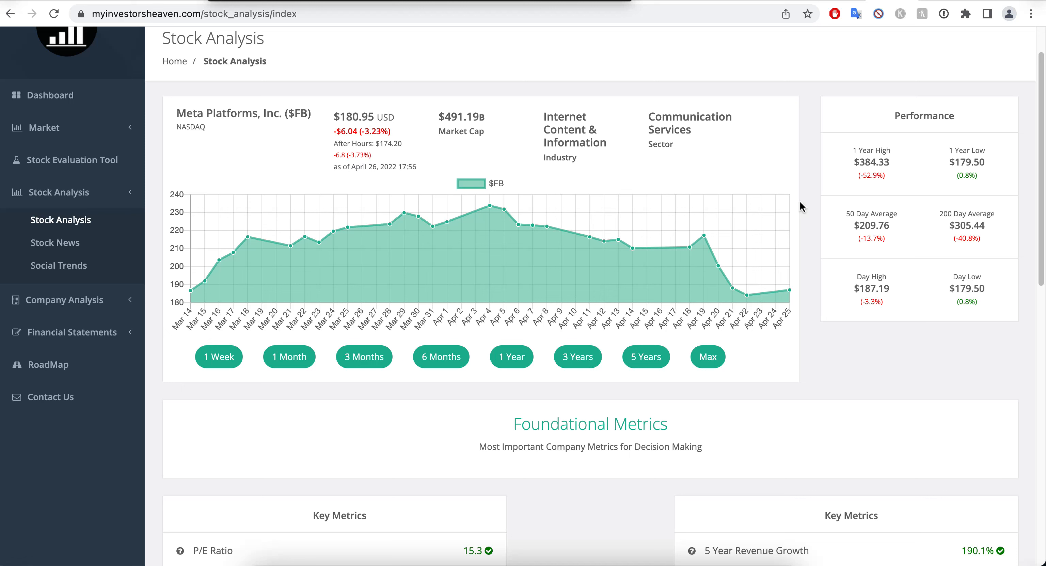
pyautogui.moveTo(816, 273)
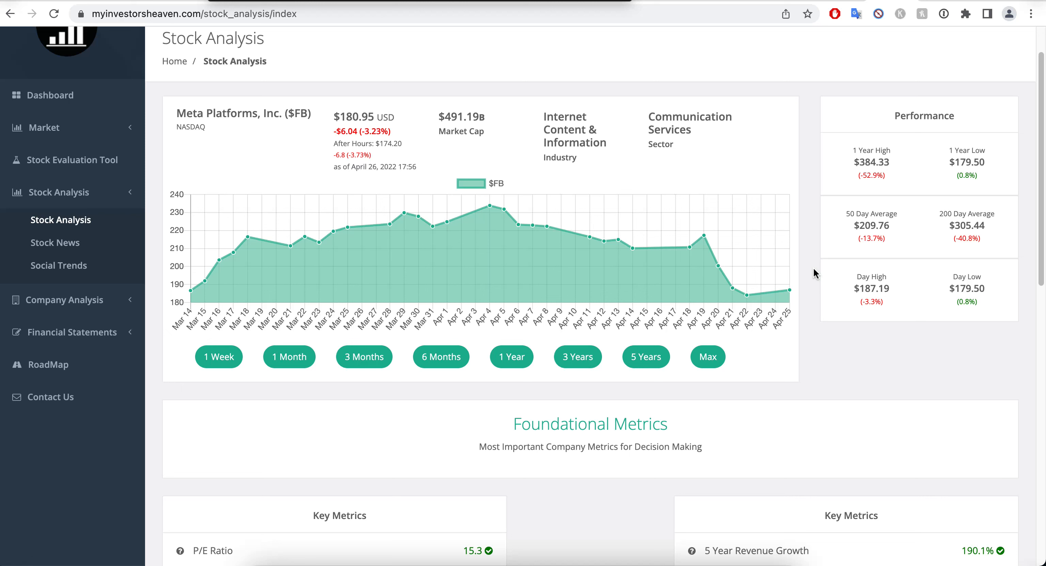
pyautogui.moveTo(272, 125)
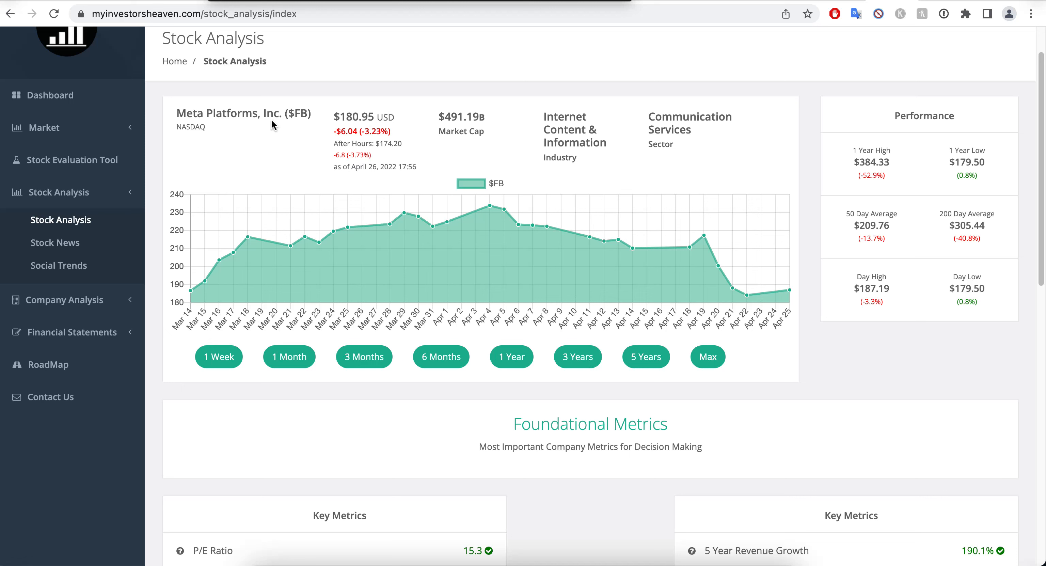
pyautogui.moveTo(349, 109)
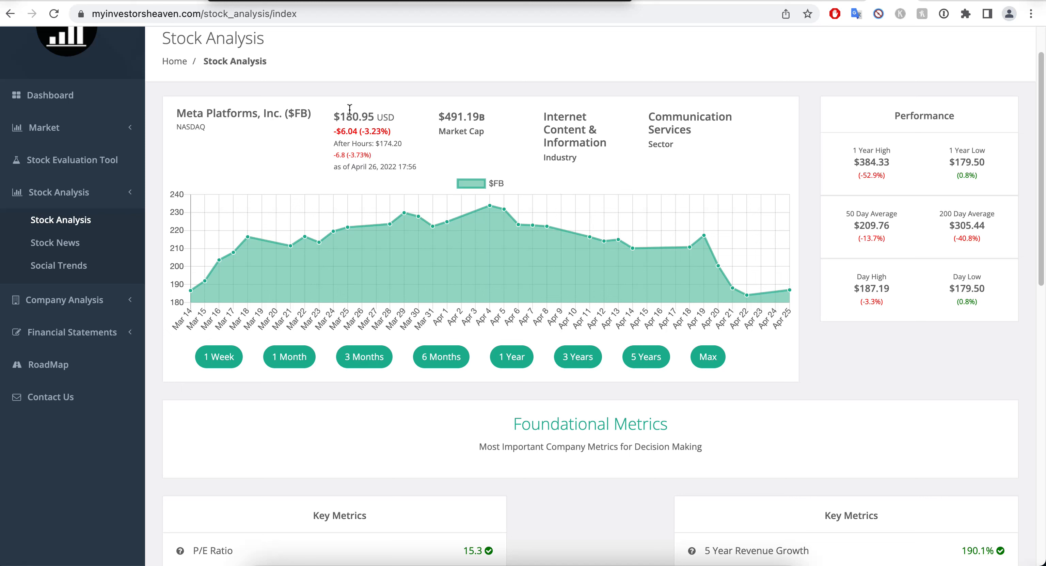
pyautogui.moveTo(792, 251)
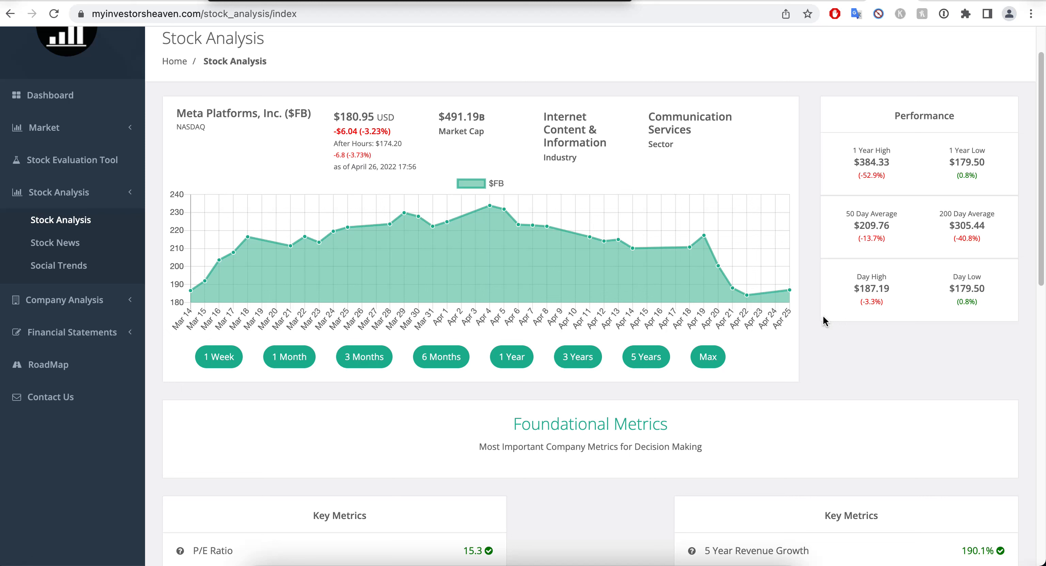
pyautogui.moveTo(365, 132)
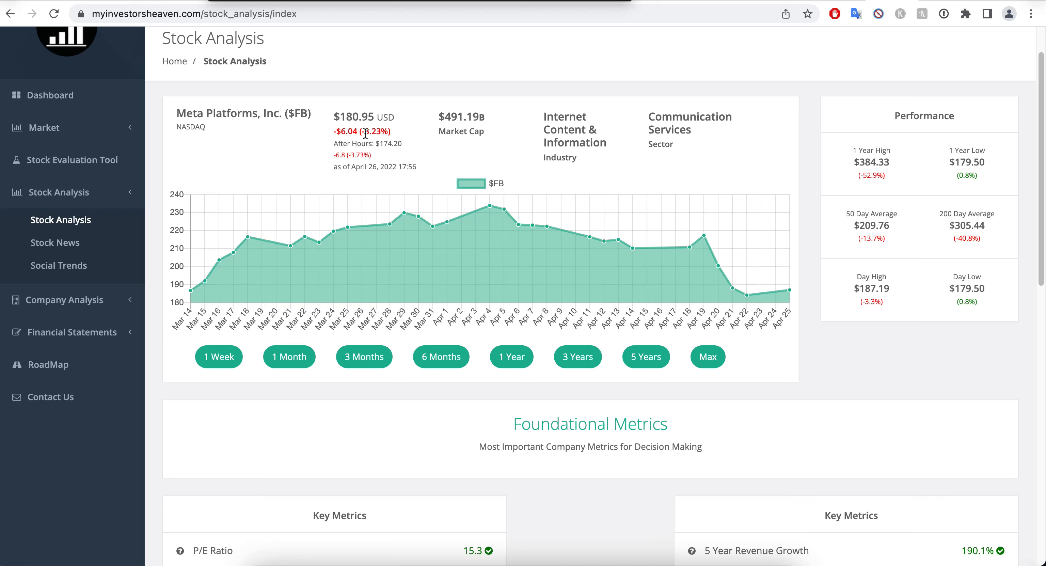
pyautogui.moveTo(365, 178)
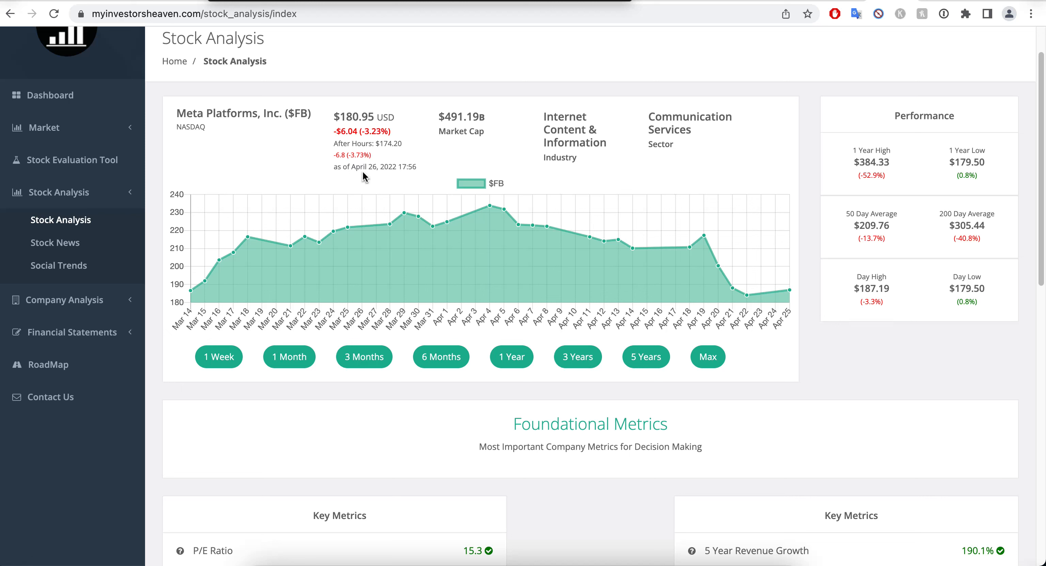